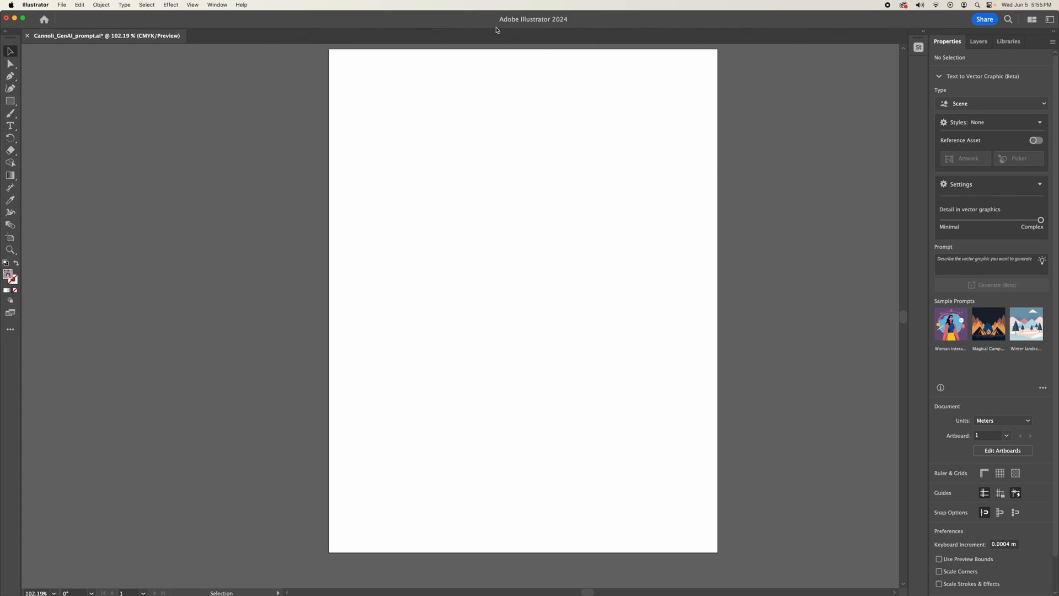
pyautogui.moveTo(497, 31)
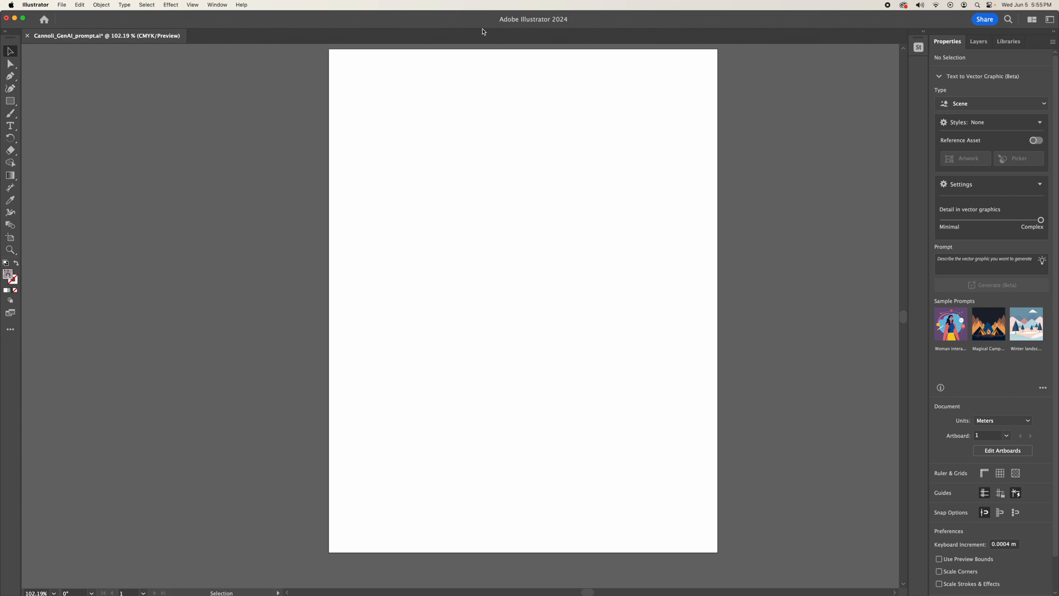
pyautogui.moveTo(837, 120)
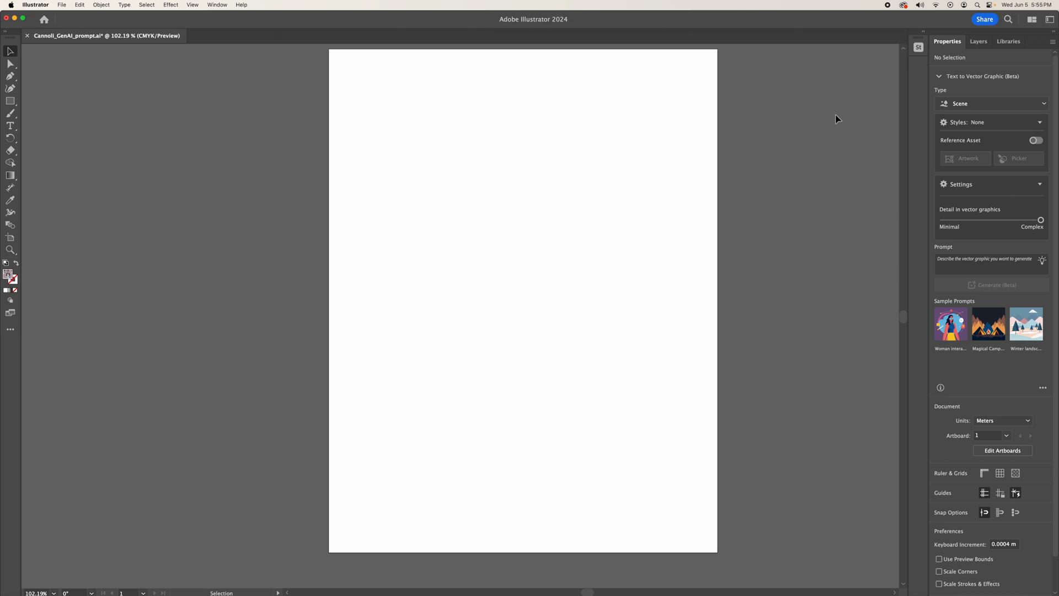
pyautogui.moveTo(985, 85)
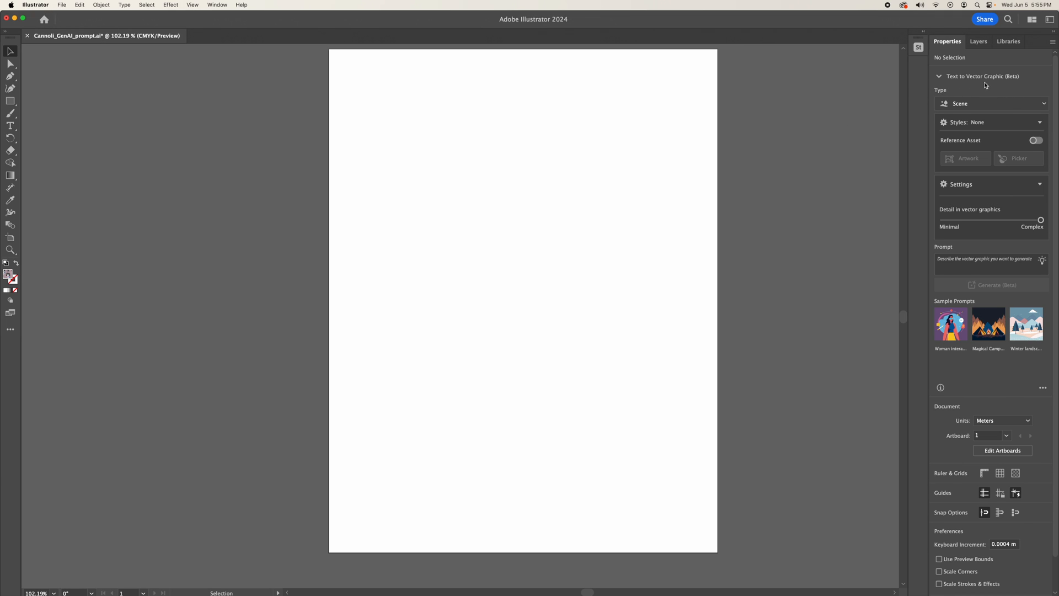
pyautogui.moveTo(1023, 88)
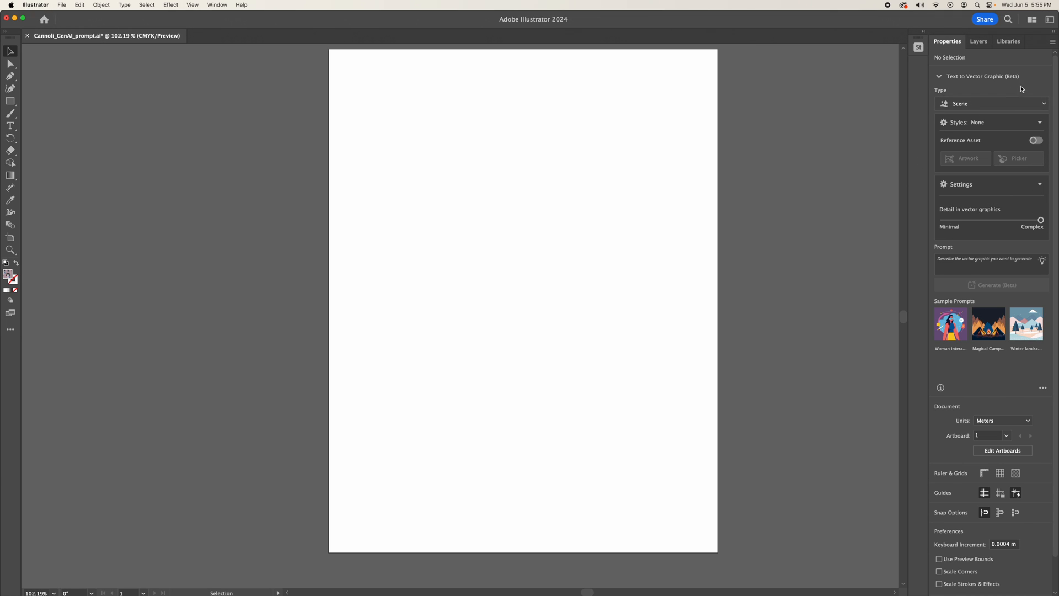
pyautogui.moveTo(953, 172)
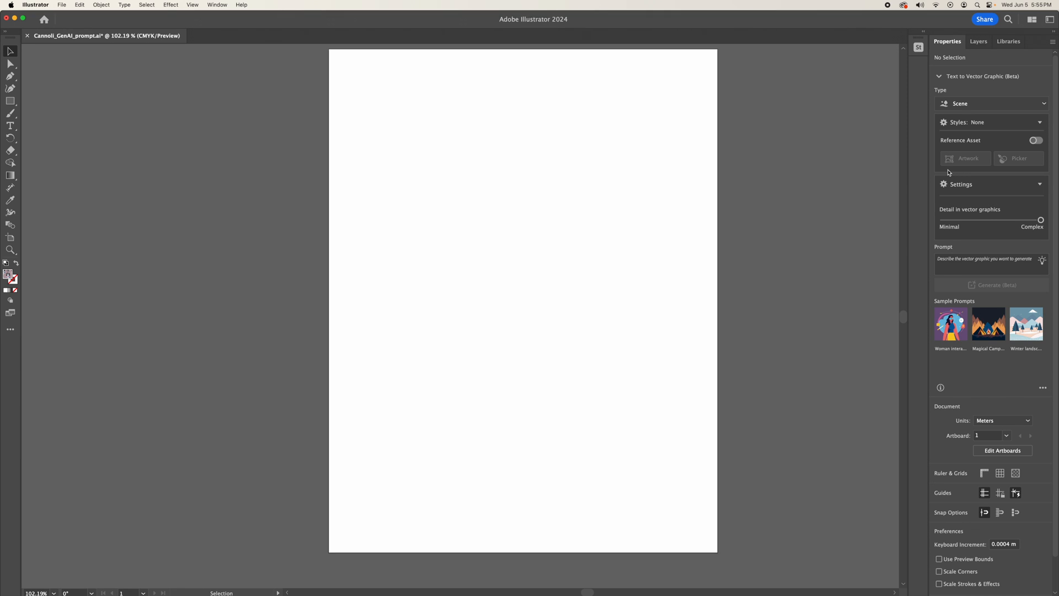
# - Keep Scene as the graphic type and enter the shihpoo puppy pink bubble bath prompt
pyautogui.click(990, 103)
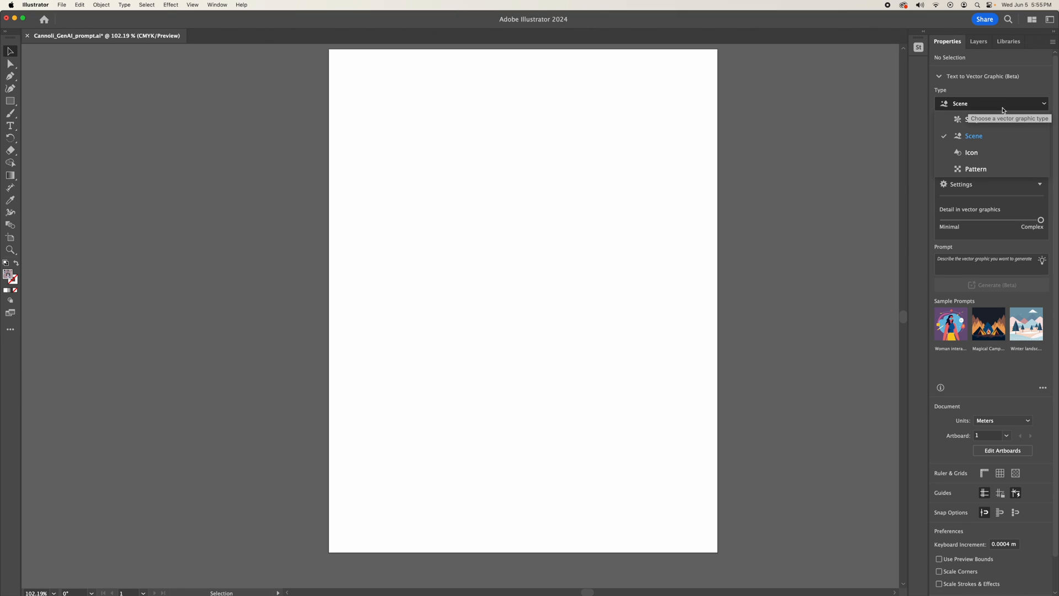
pyautogui.moveTo(976, 120)
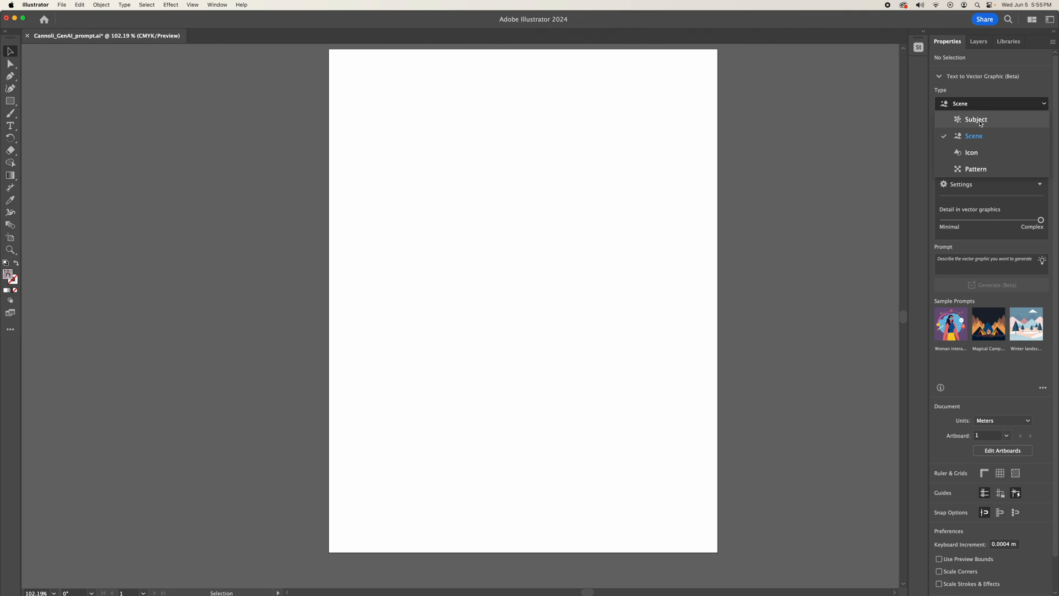
pyautogui.click(973, 136)
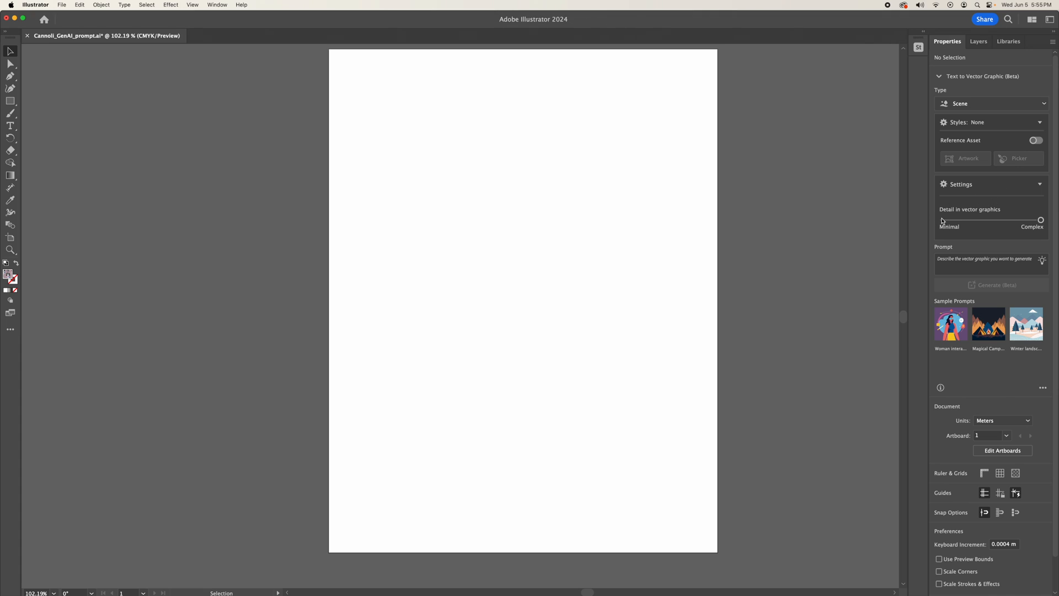
pyautogui.moveTo(993, 231)
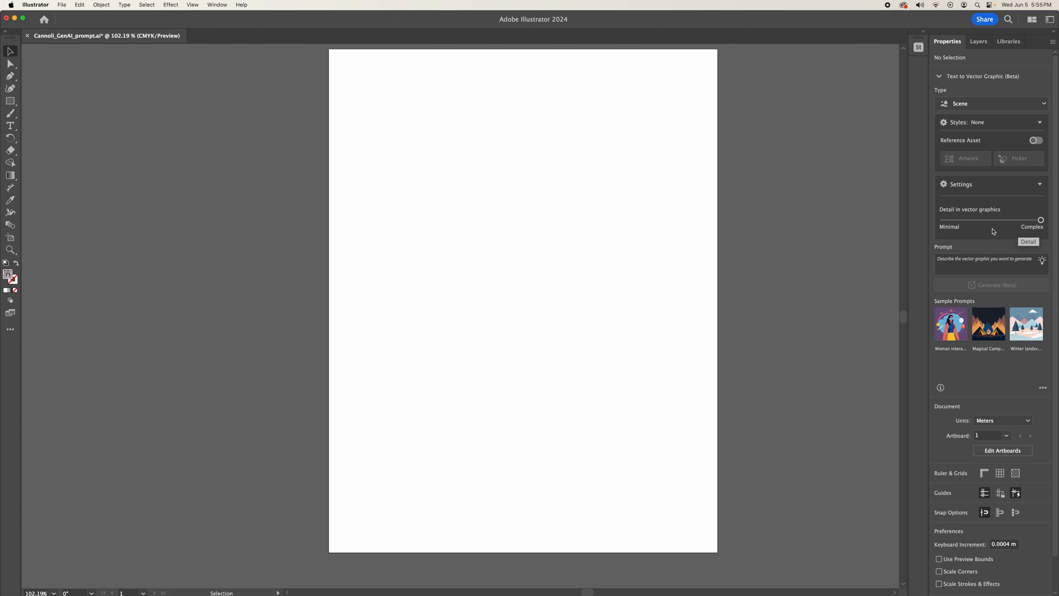
pyautogui.moveTo(990, 224)
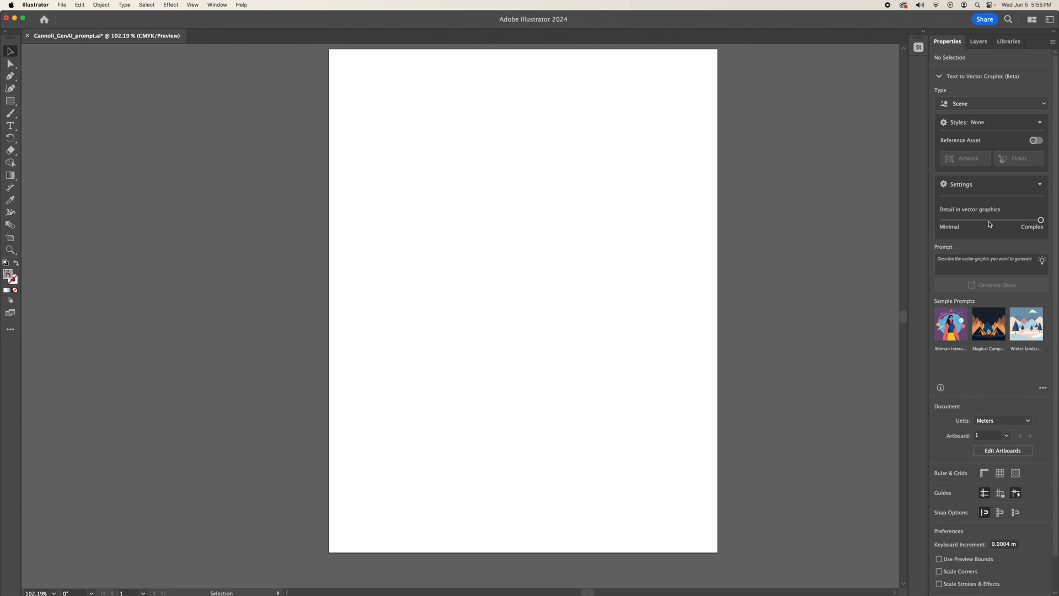
pyautogui.moveTo(980, 217)
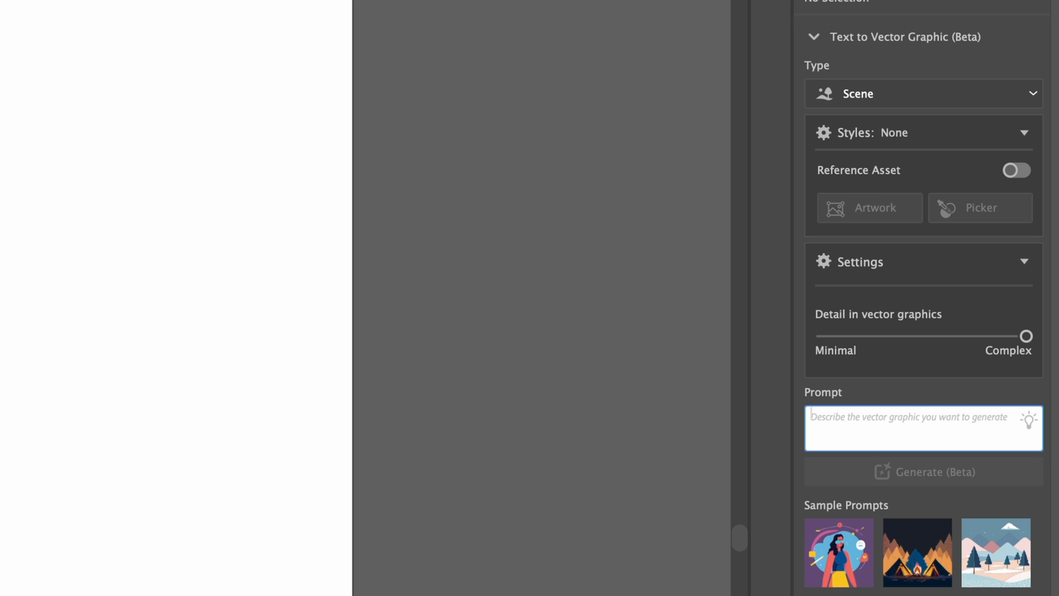
pyautogui.write('A bla')
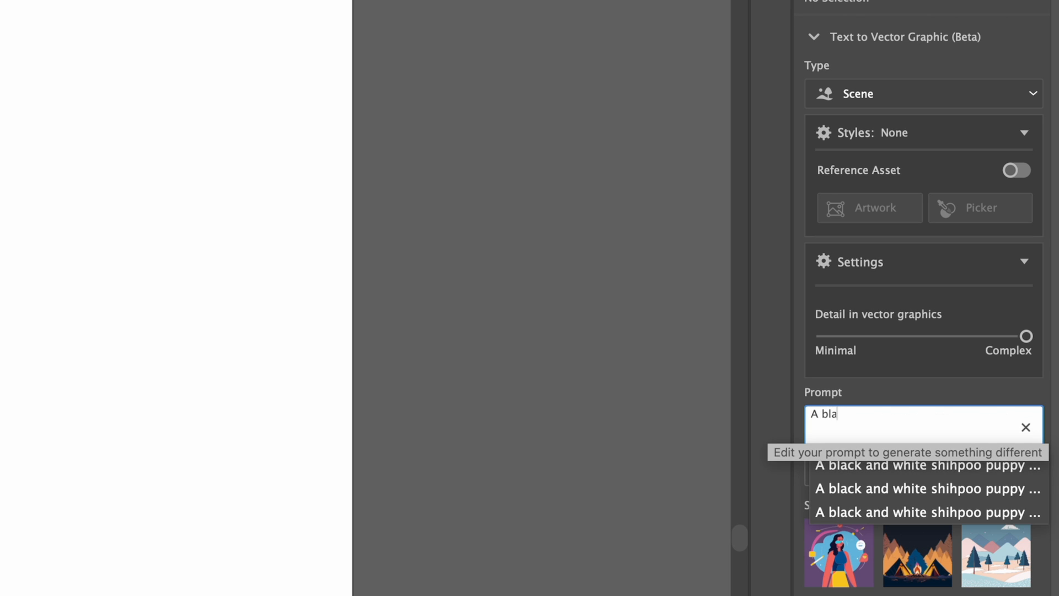
pyautogui.write('ck and white')
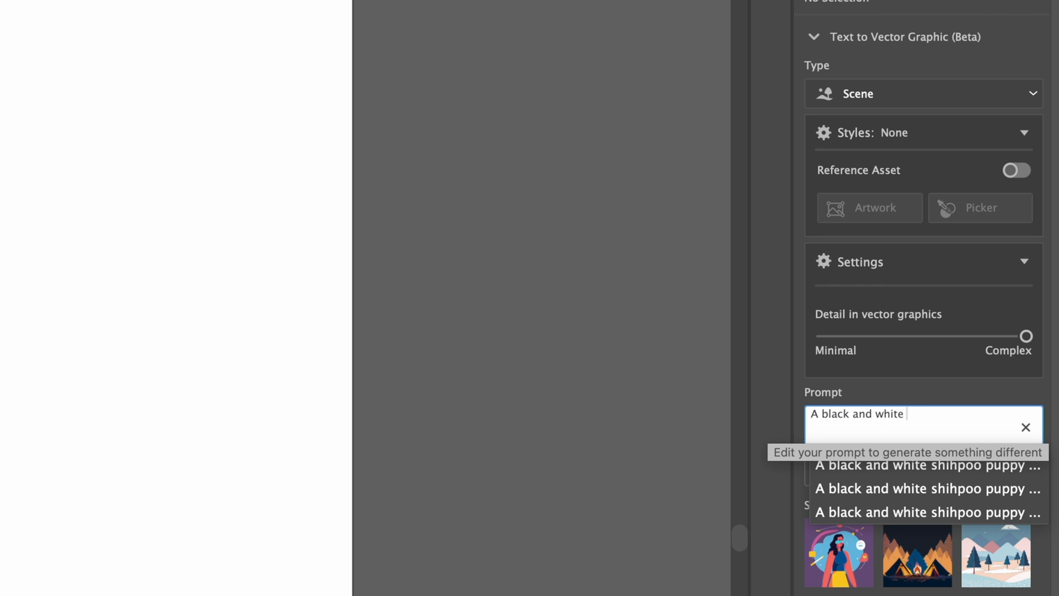
pyautogui.write('shihpoo')
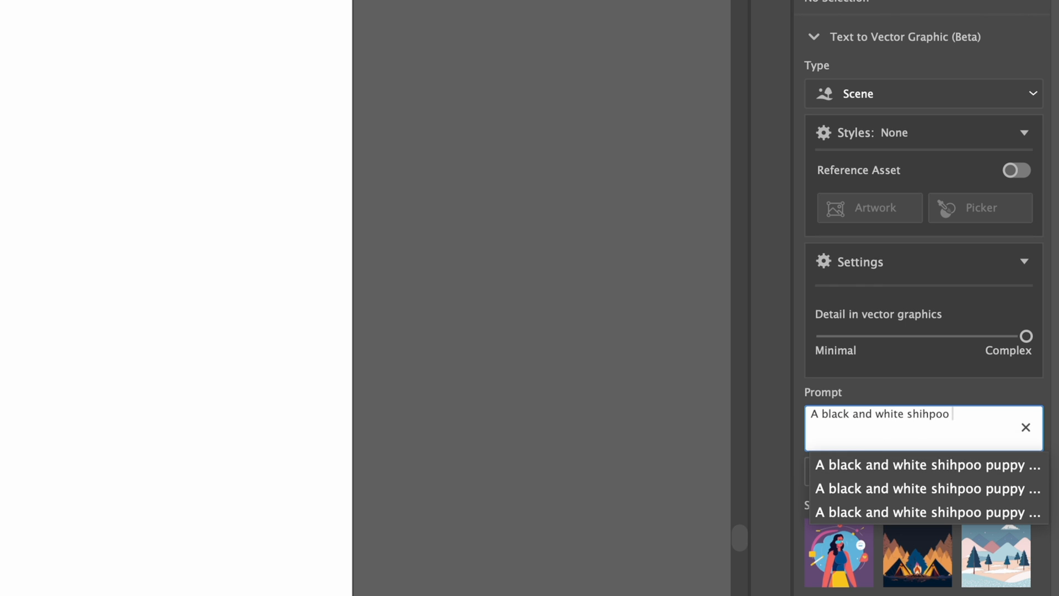
pyautogui.write('pupp')
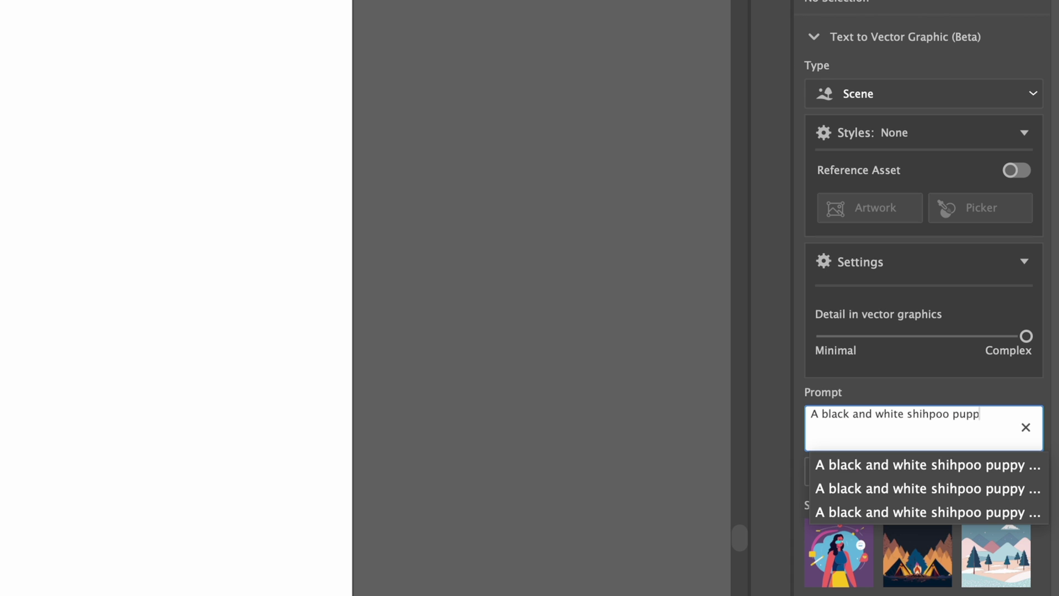
pyautogui.write('y')
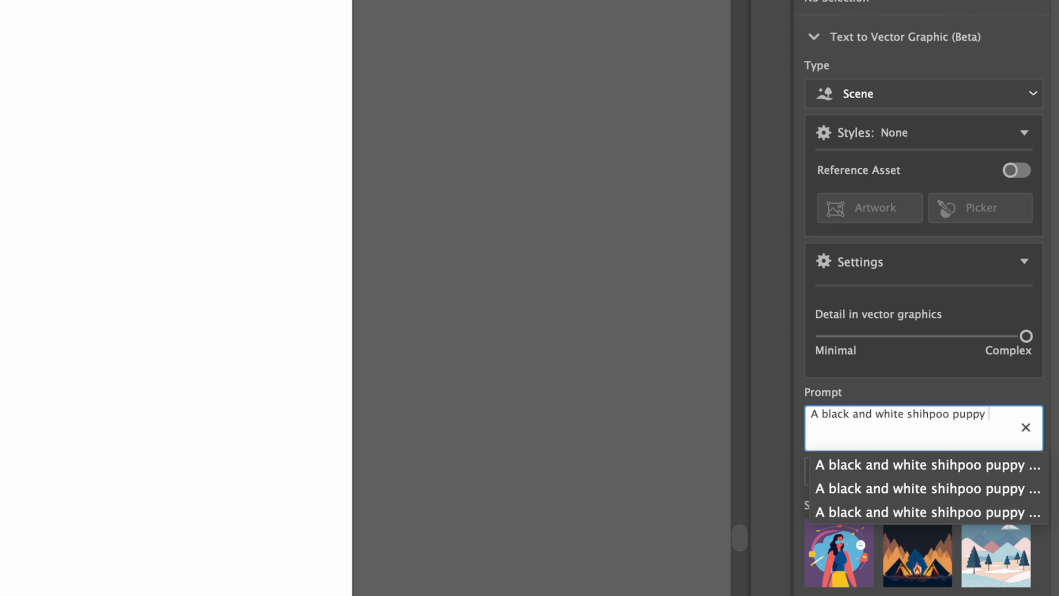
pyautogui.write('in a')
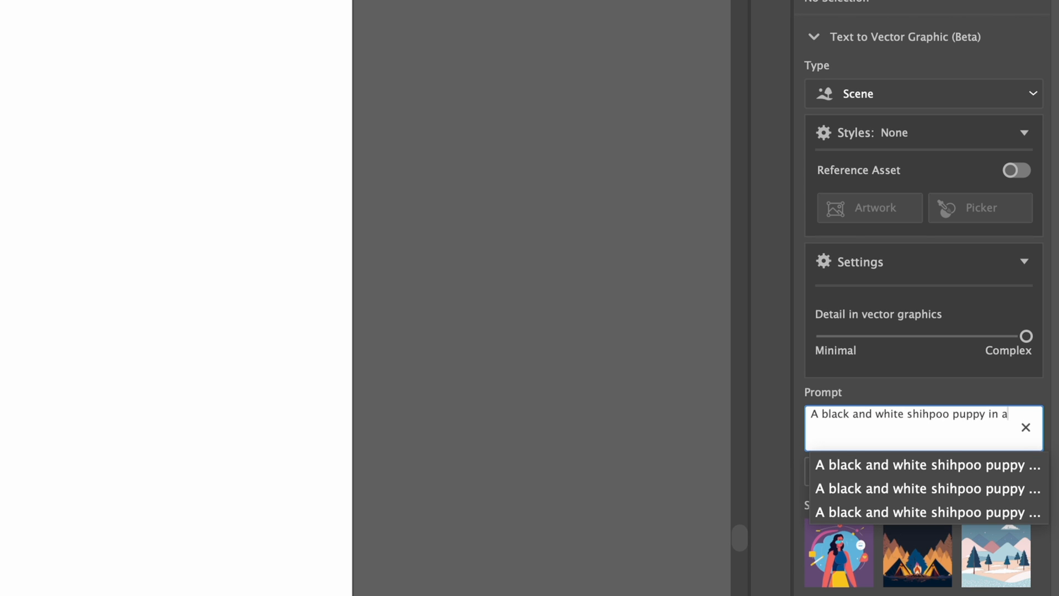
pyautogui.write('pink')
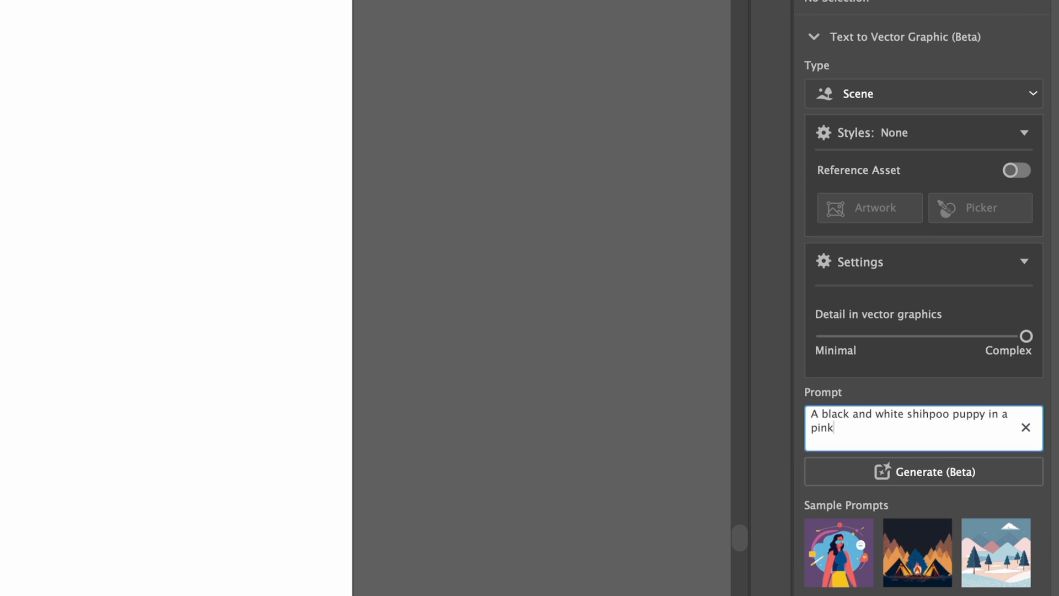
pyautogui.write('bubble bath')
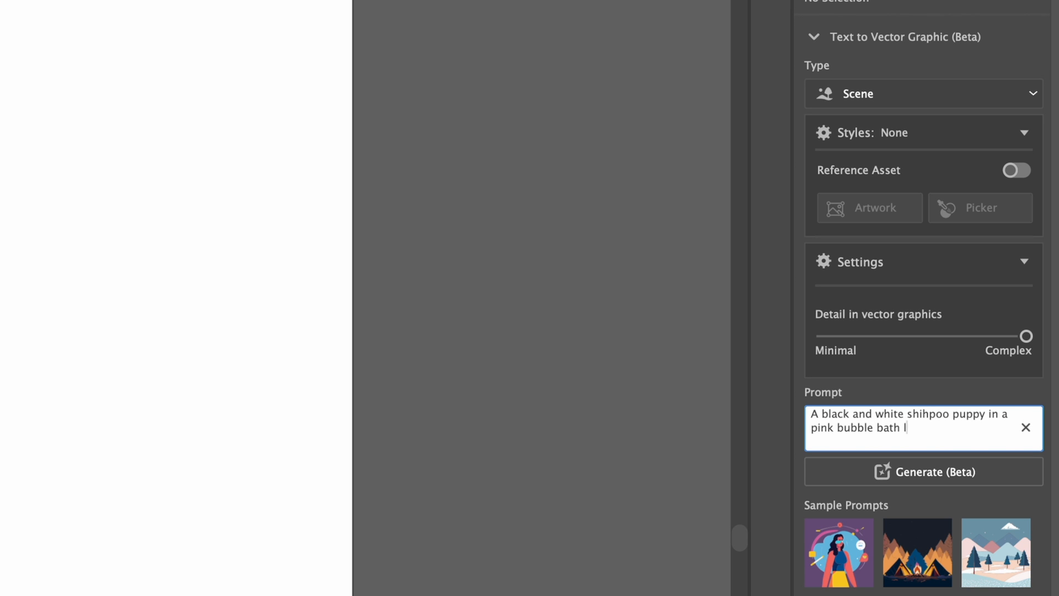
pyautogui.write('looking at')
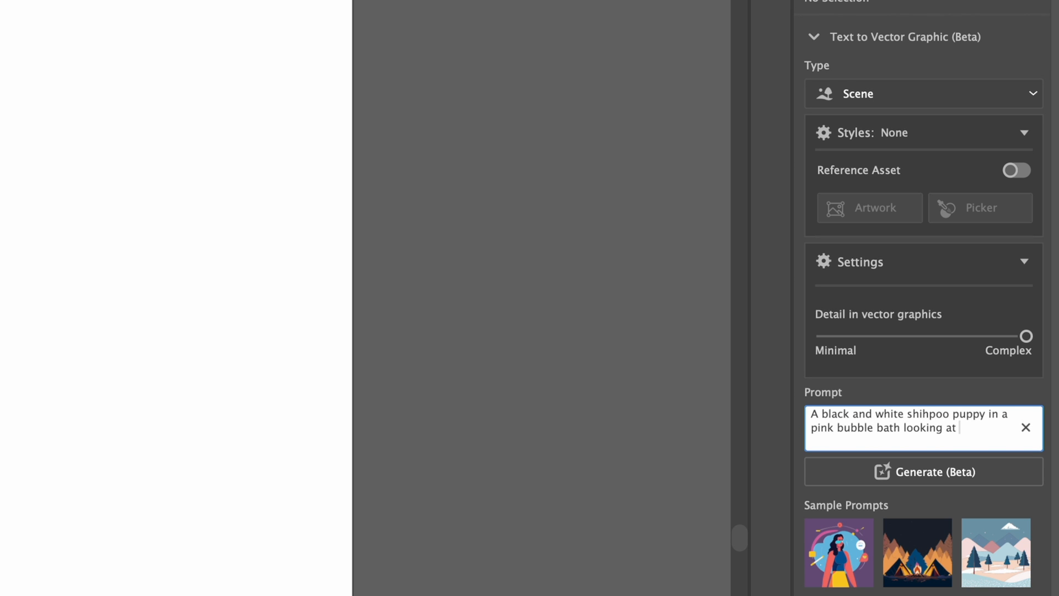
pyautogui.write('me')
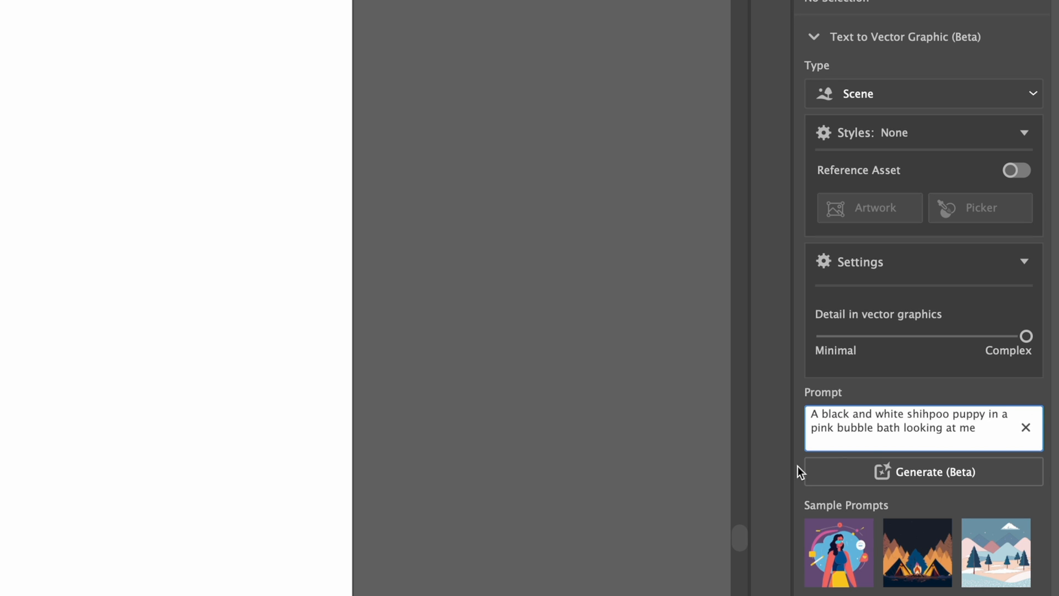
pyautogui.moveTo(939, 487)
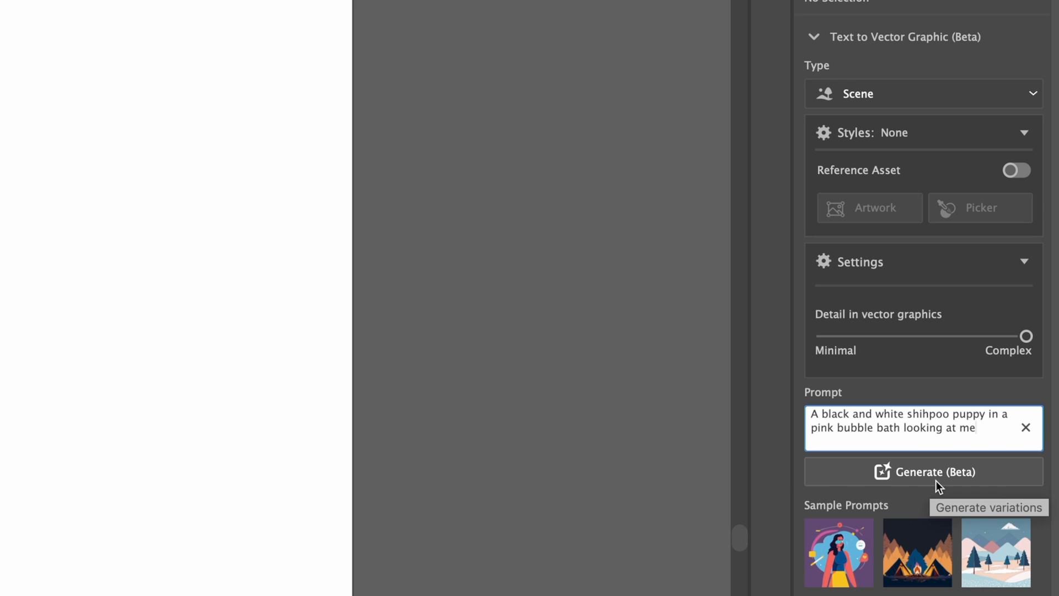
# - Generate puppy bubble-bath scenes and swap through the variations to pick one
pyautogui.click(923, 471)
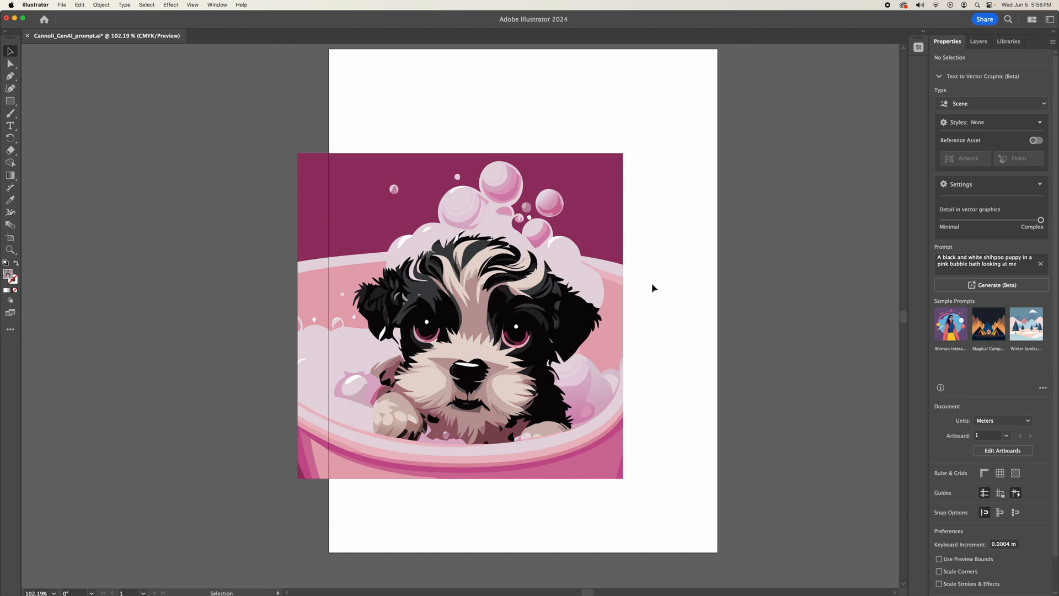
pyautogui.click(460, 316)
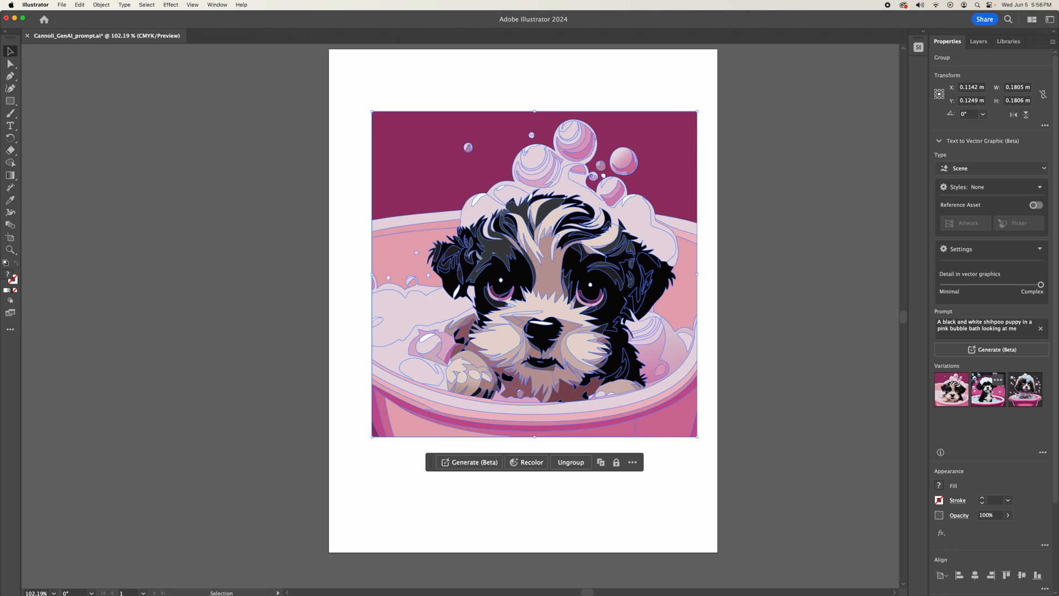
pyautogui.click(987, 389)
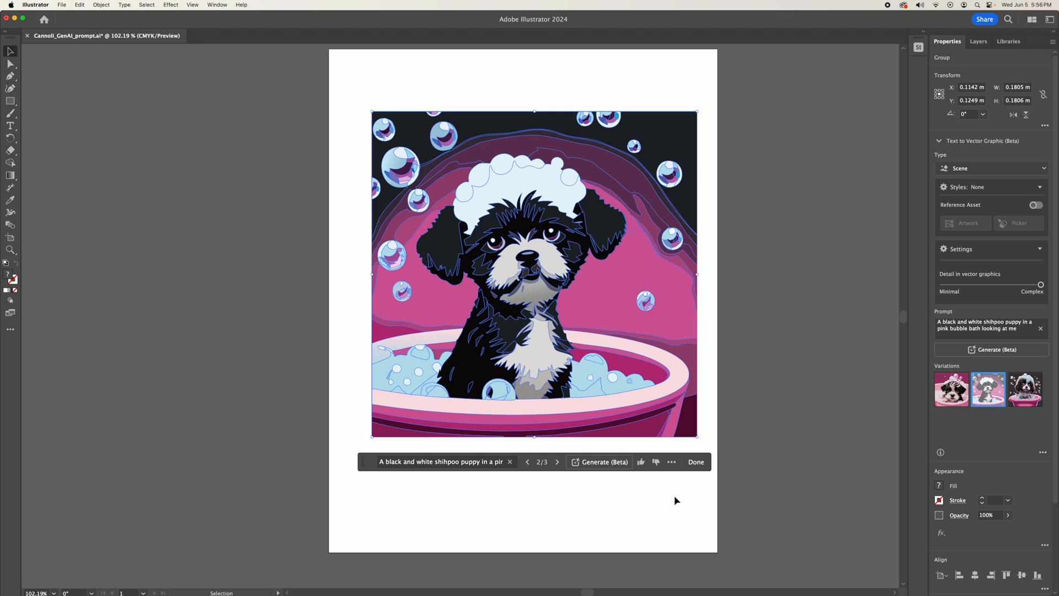
pyautogui.click(696, 461)
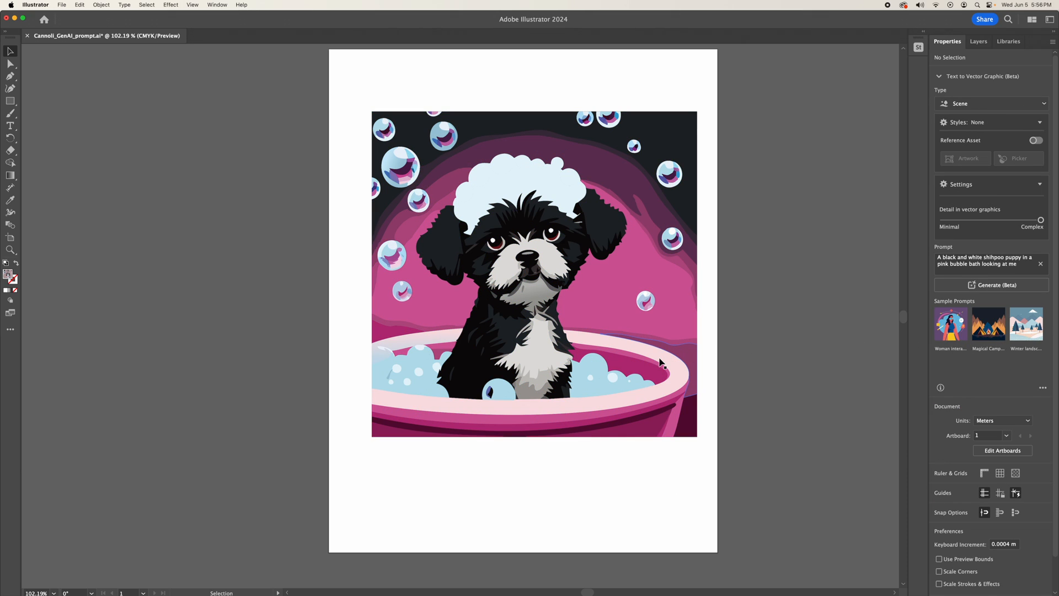
pyautogui.click(534, 271)
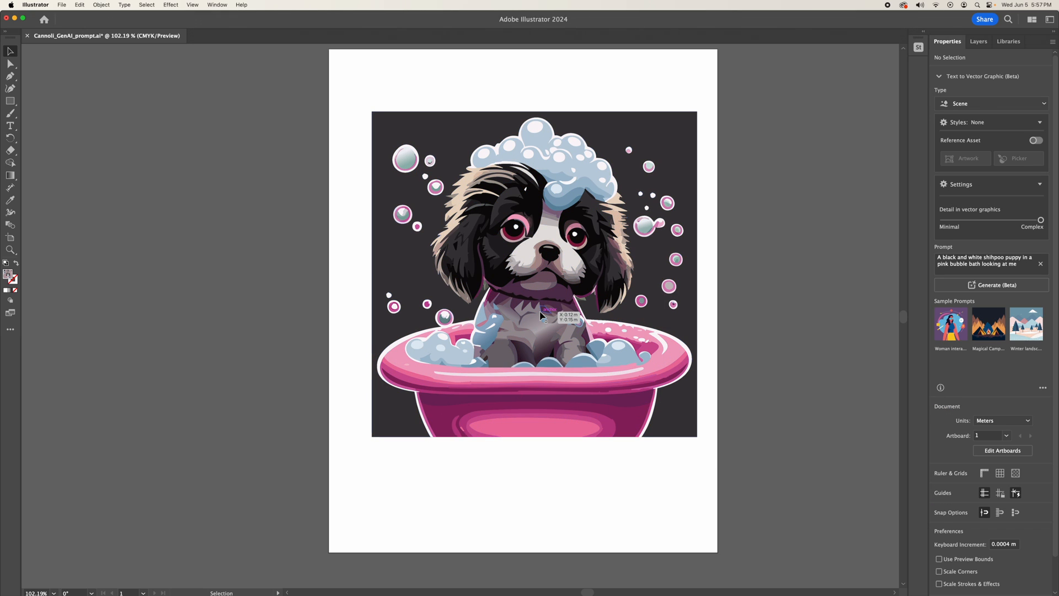
pyautogui.moveTo(473, 500)
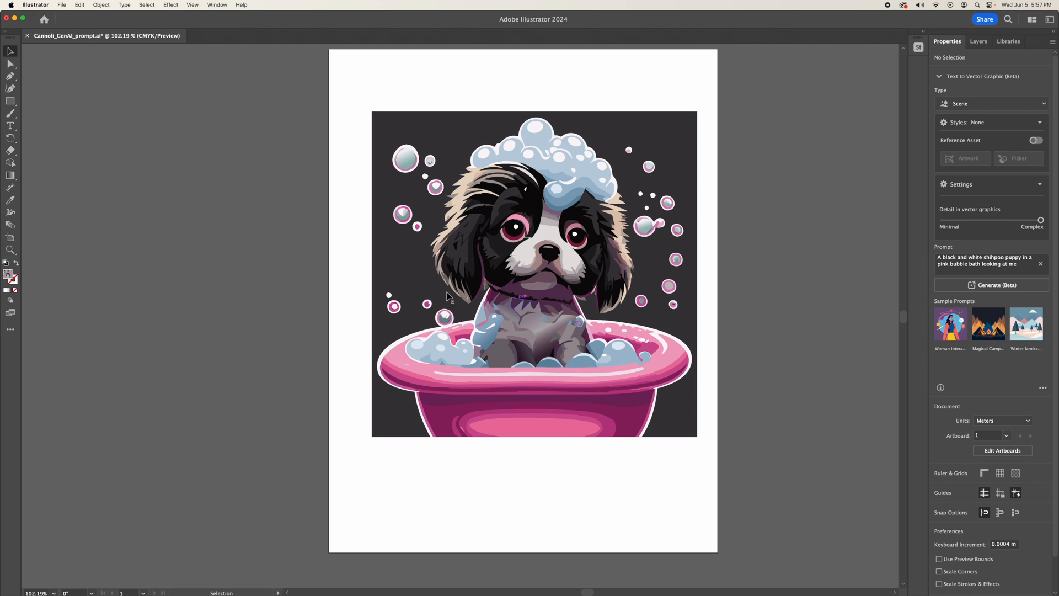
pyautogui.moveTo(16, 84)
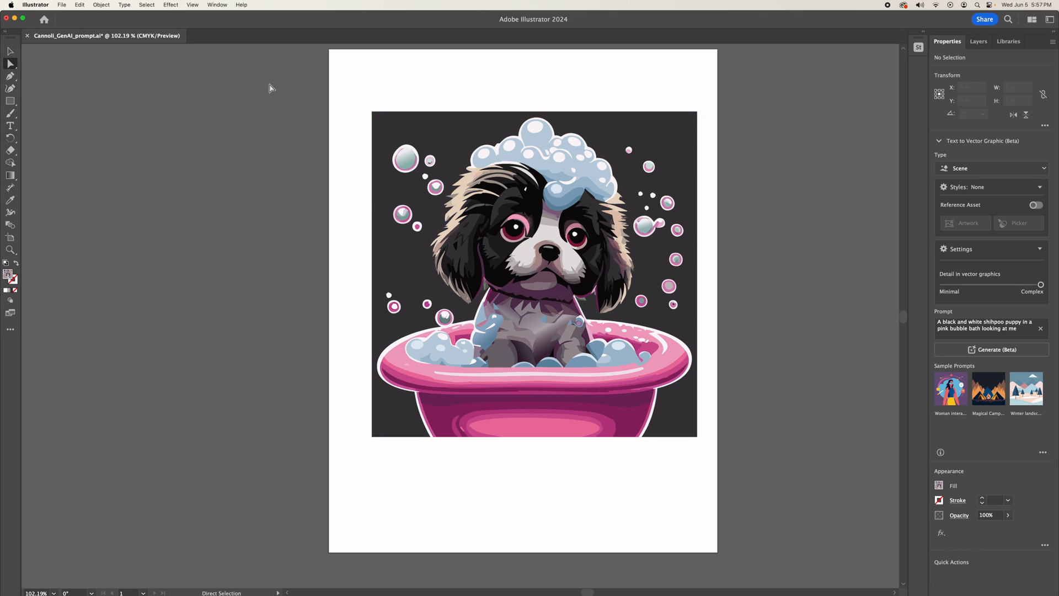
pyautogui.moveTo(532, 228)
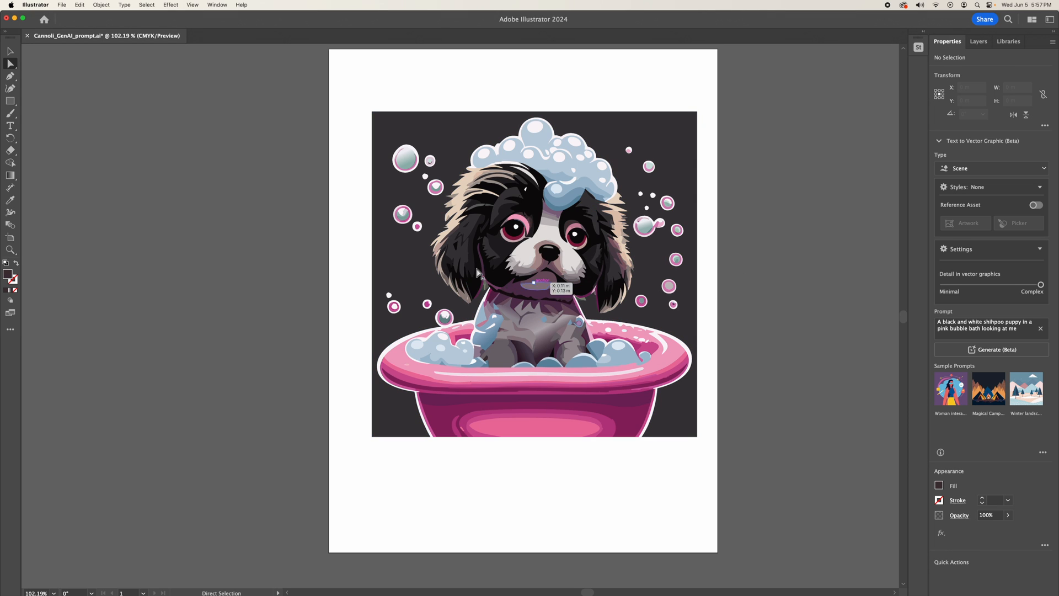
# - Zoom in and recolour the rim above the left eye to pale pink #FAC9FF
pyautogui.scroll(3)
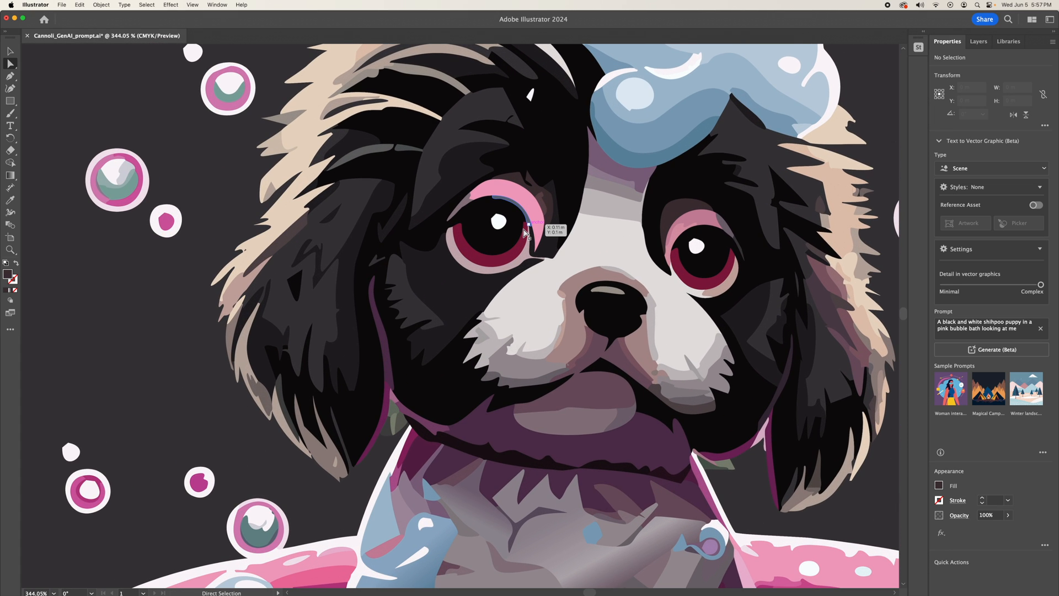
pyautogui.click(534, 223)
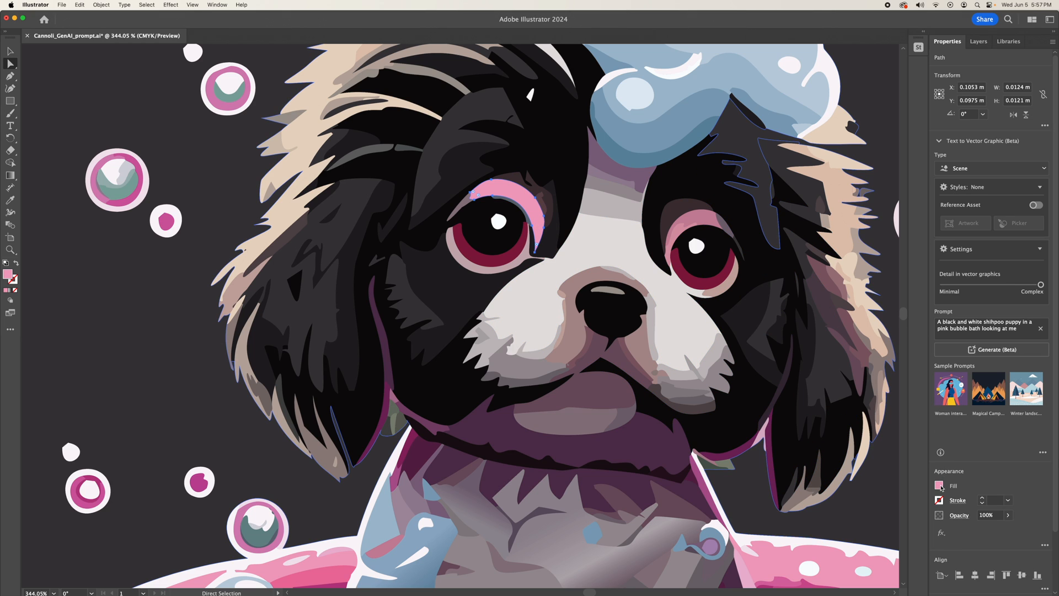
pyautogui.click(938, 485)
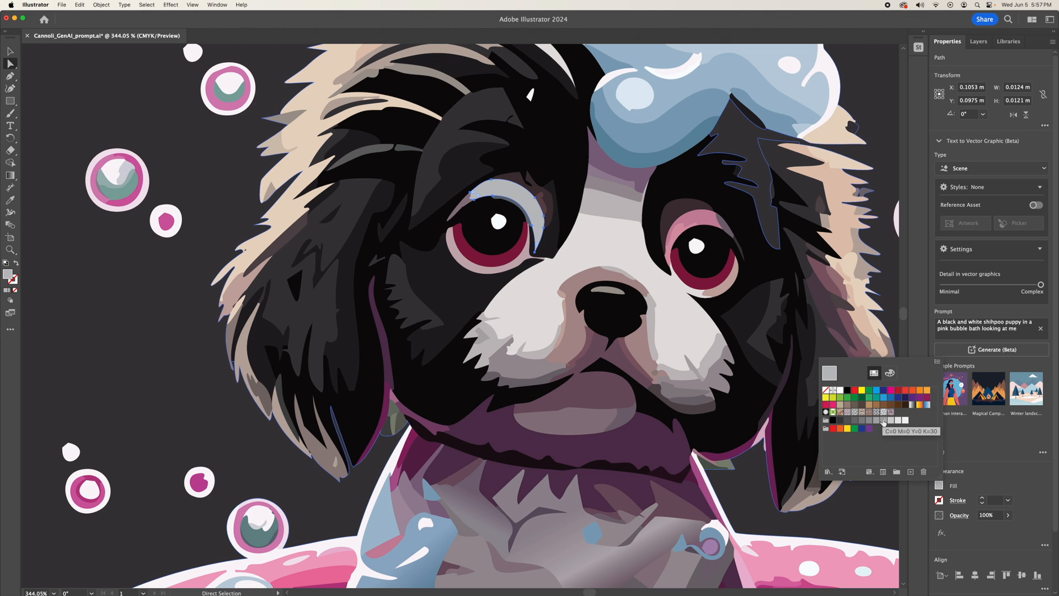
pyautogui.click(890, 372)
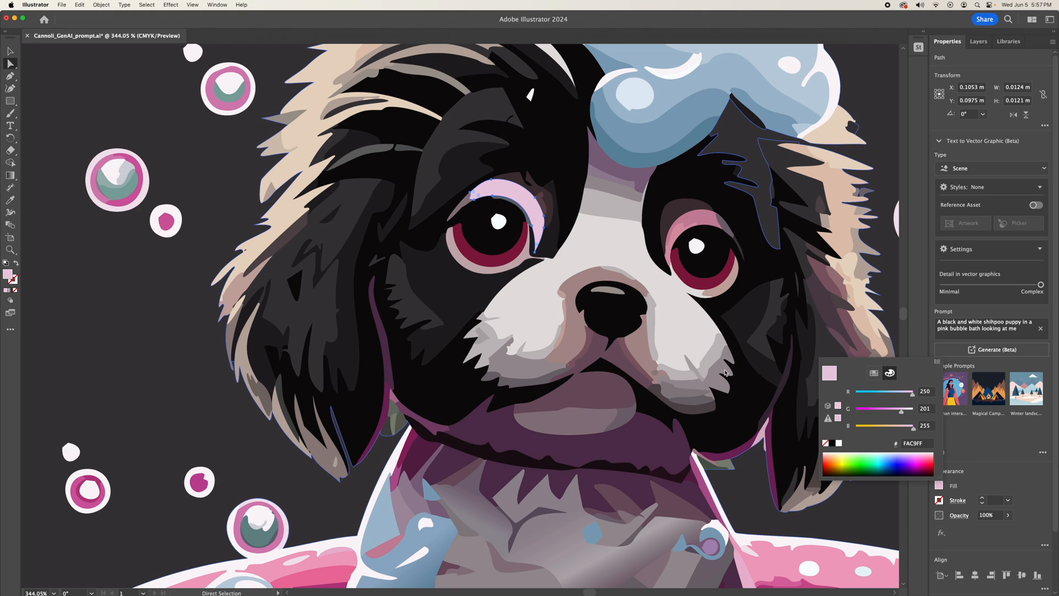
pyautogui.doubleClick(914, 443)
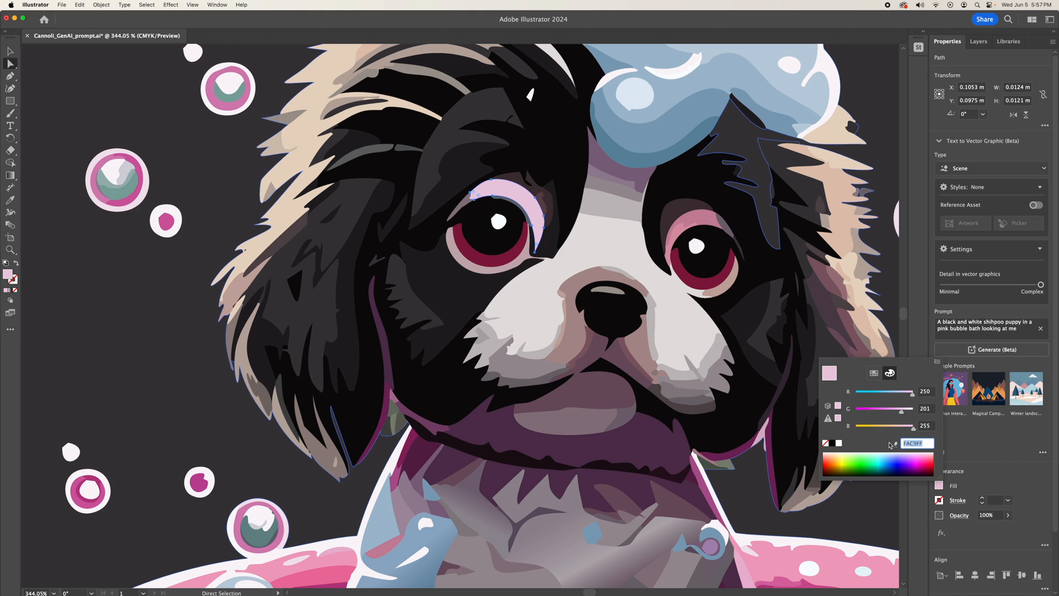
pyautogui.click(699, 226)
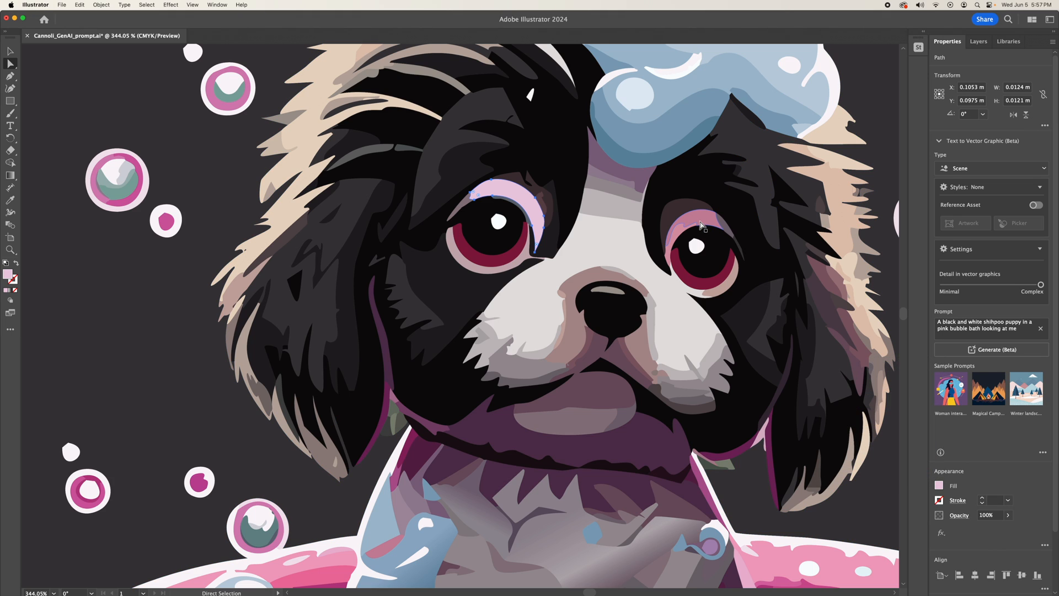
# - Fill the right eye rim with #FAC9FF, then deselect everything
pyautogui.click(698, 223)
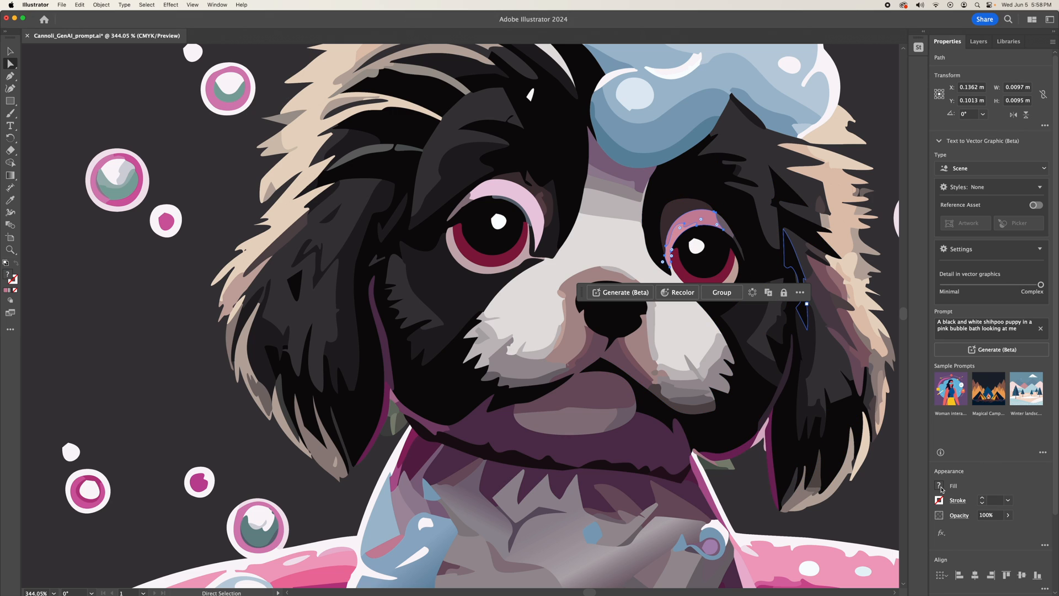
pyautogui.click(938, 485)
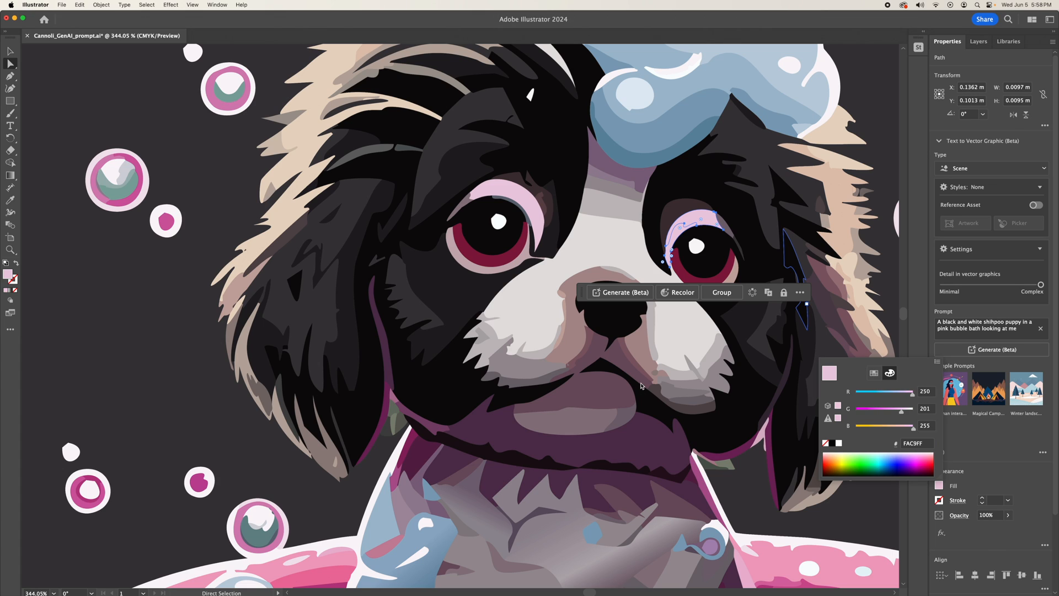
pyautogui.moveTo(497, 369)
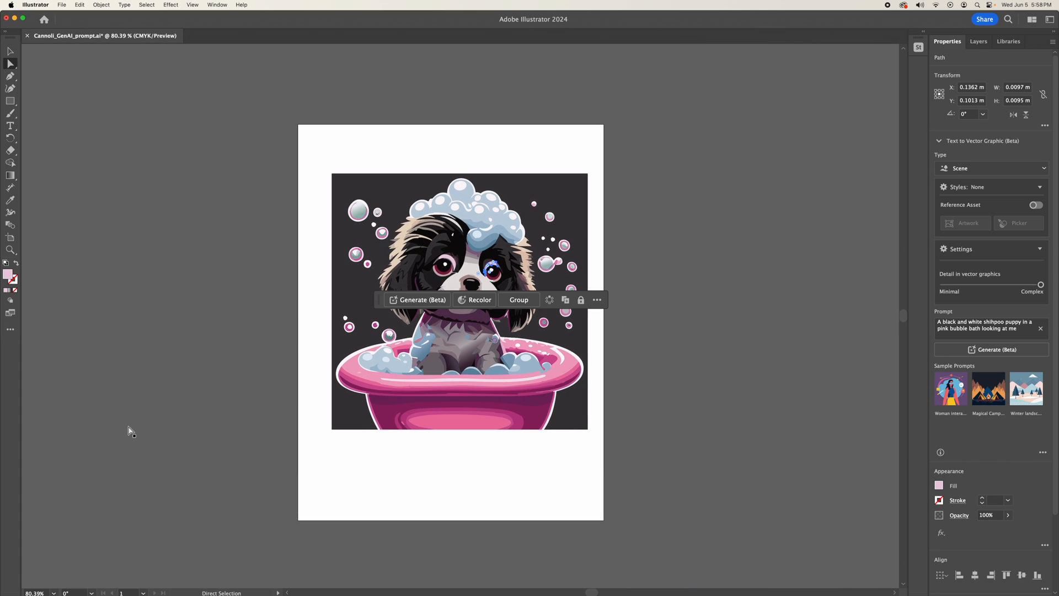
pyautogui.click(483, 454)
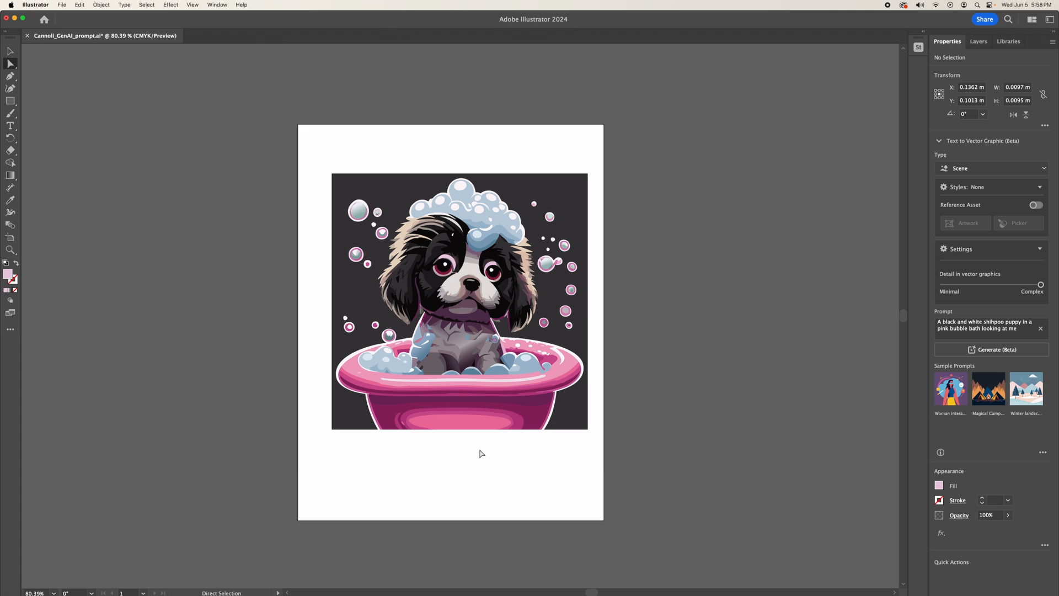
pyautogui.click(317, 254)
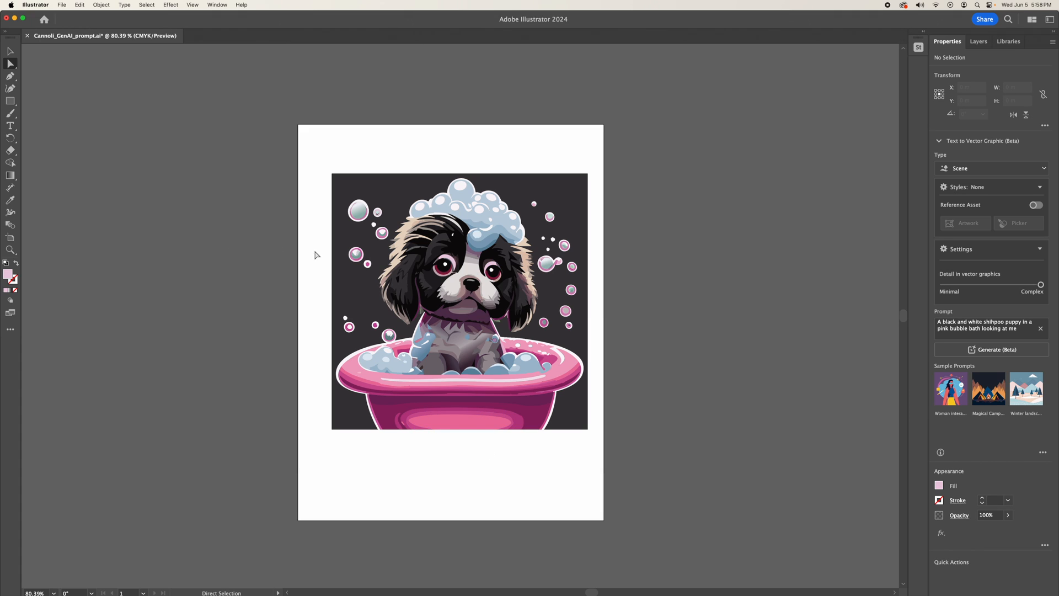
pyautogui.moveTo(468, 412)
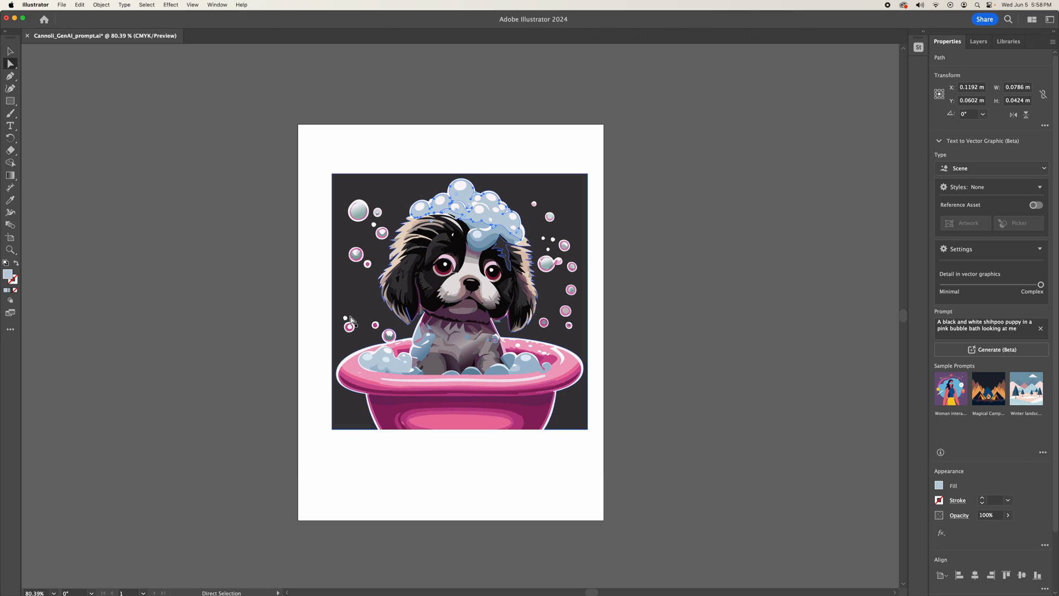
pyautogui.click(348, 323)
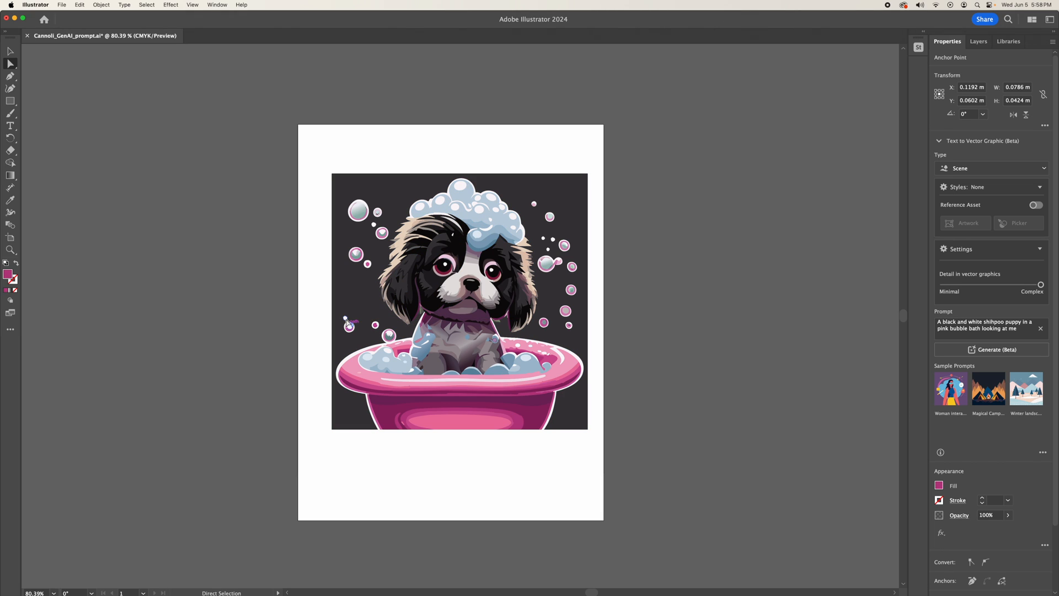
pyautogui.click(425, 321)
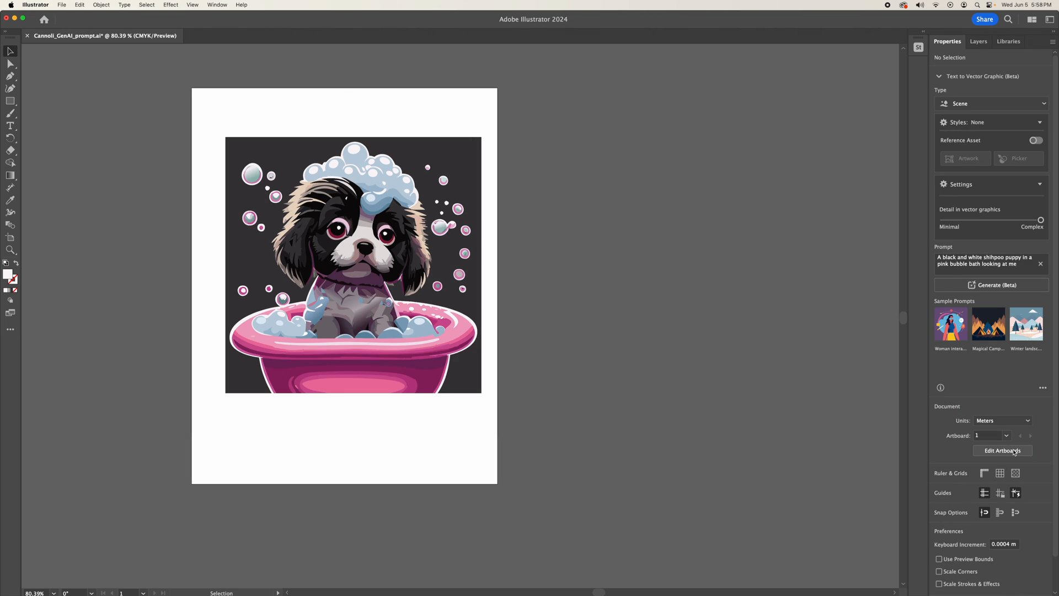
# - Add a second blank artboard and set the vector generation type to Pattern
pyautogui.click(1003, 450)
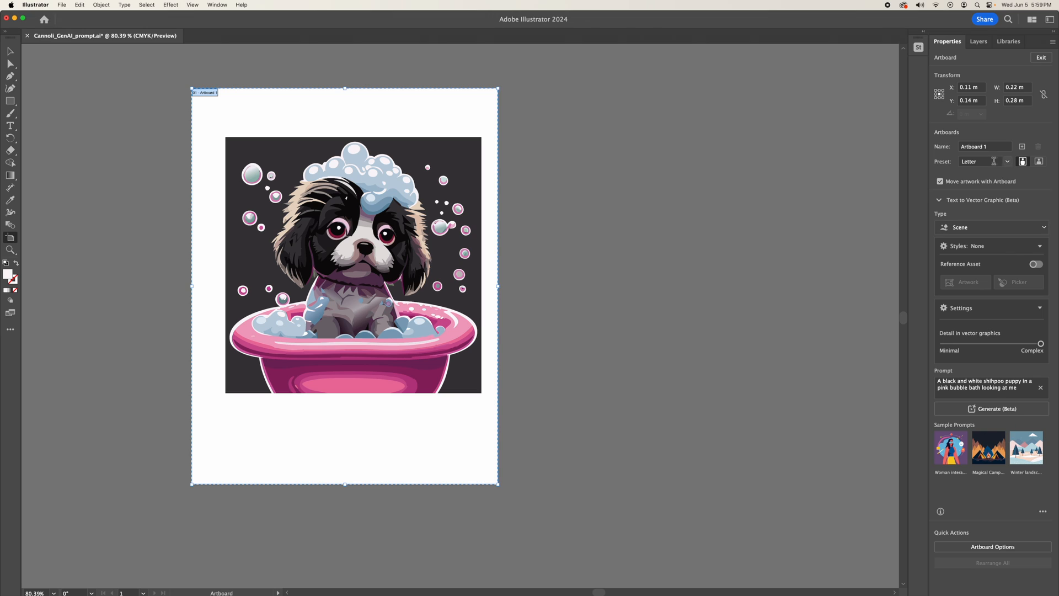
pyautogui.click(1022, 146)
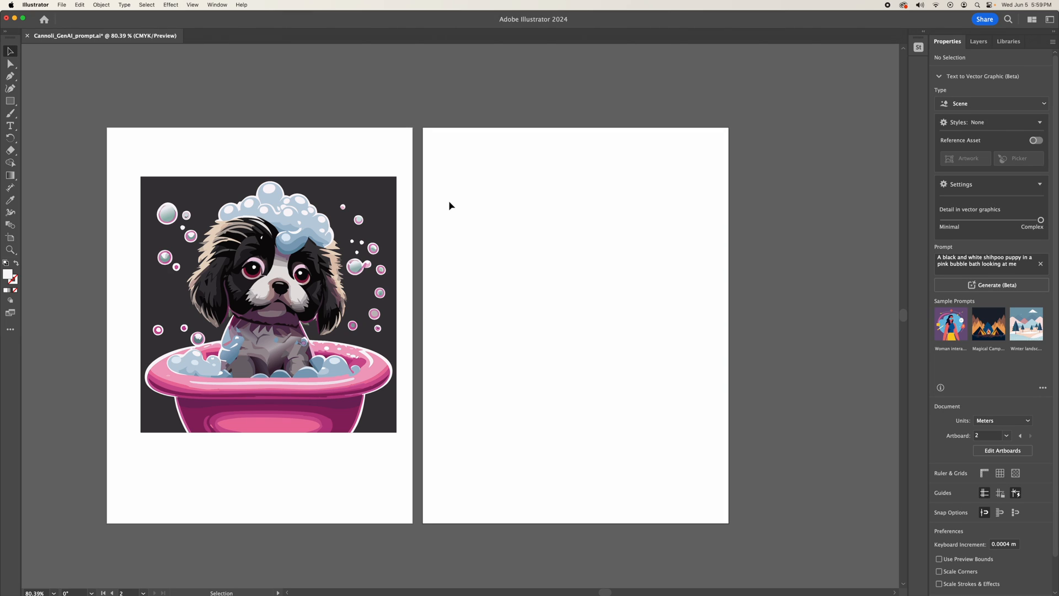
pyautogui.moveTo(1020, 145)
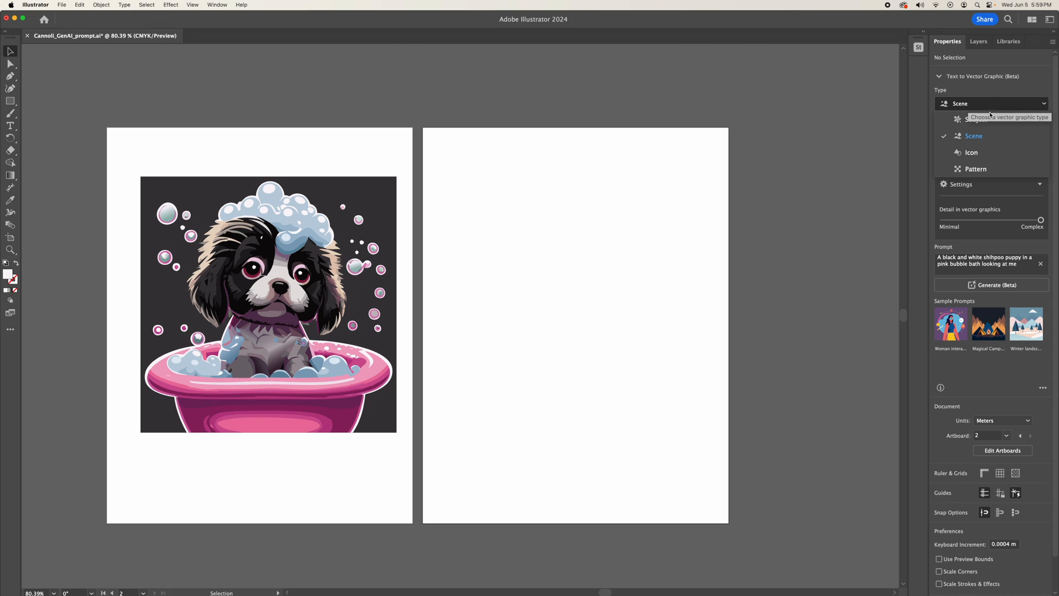
pyautogui.moveTo(975, 169)
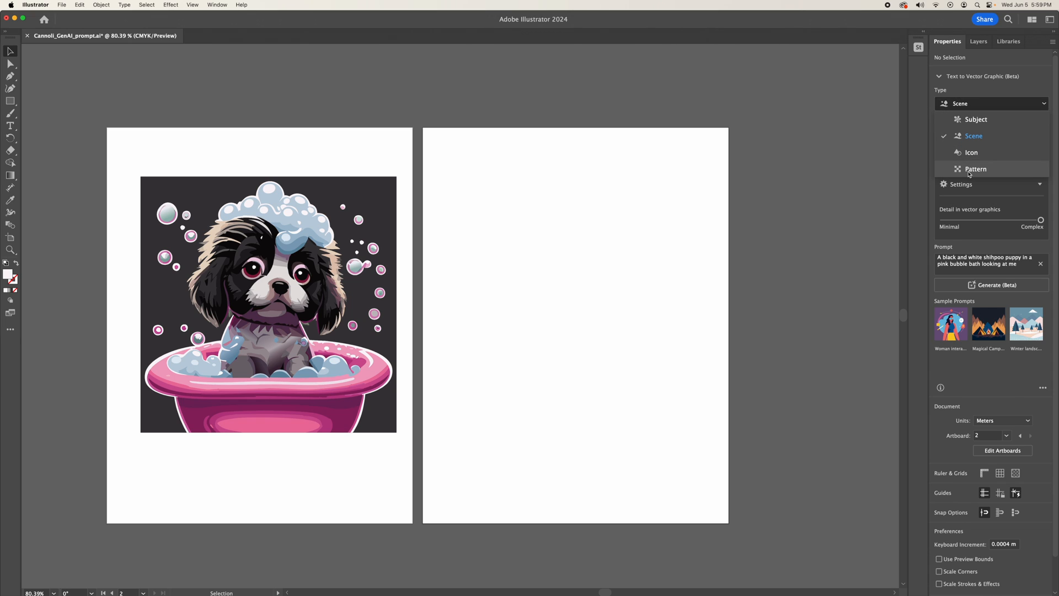
pyautogui.click(975, 169)
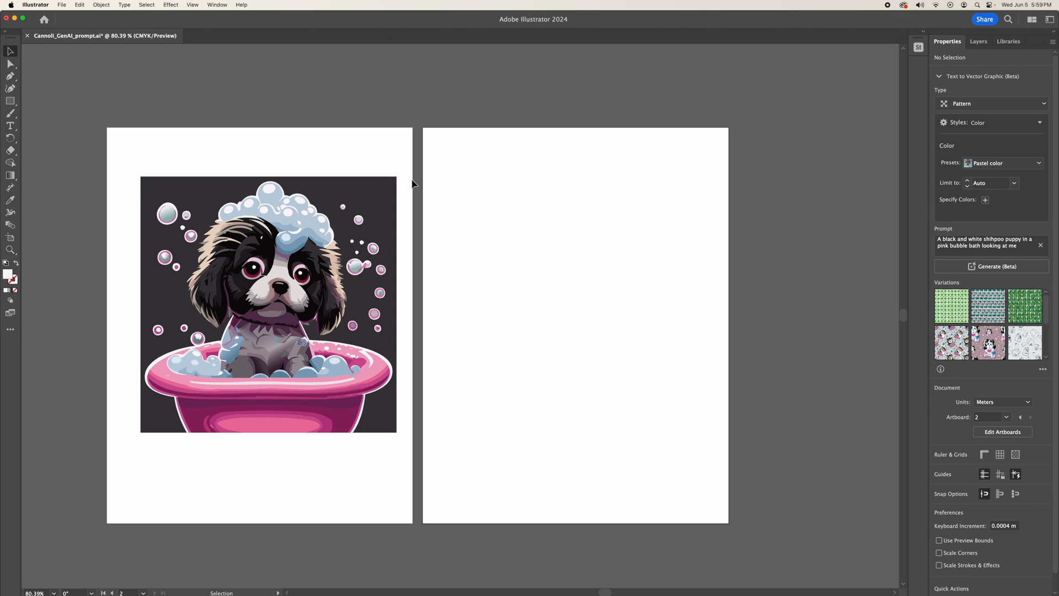
pyautogui.moveTo(959, 249)
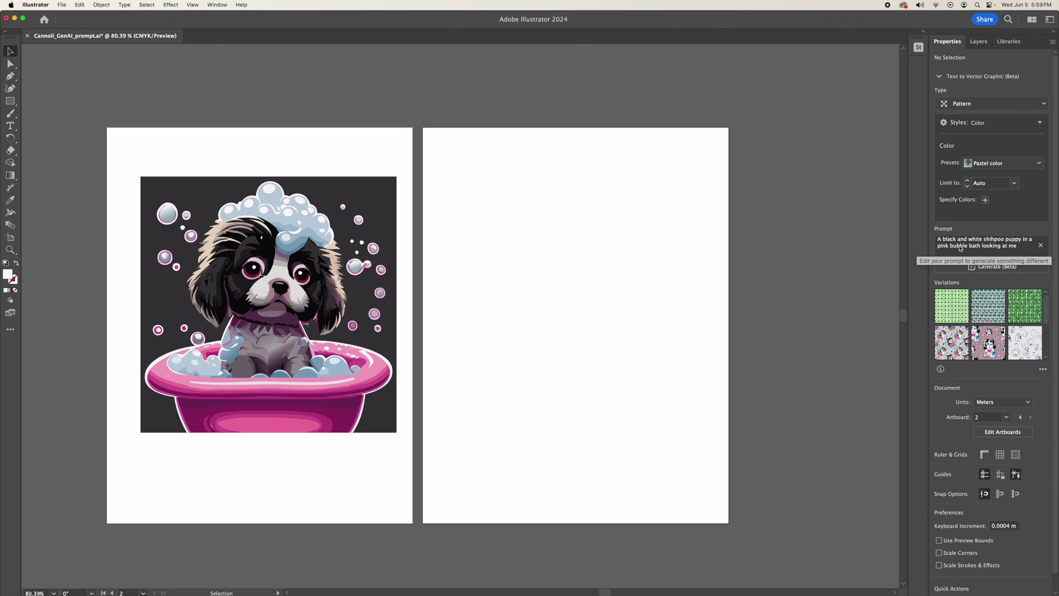
pyautogui.moveTo(992, 248)
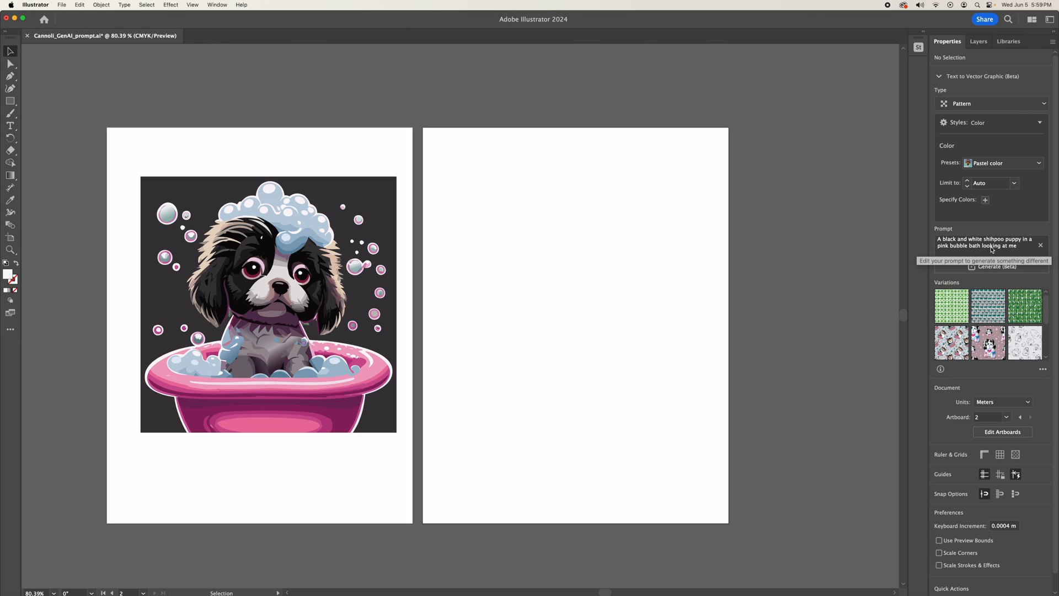
pyautogui.moveTo(1007, 247)
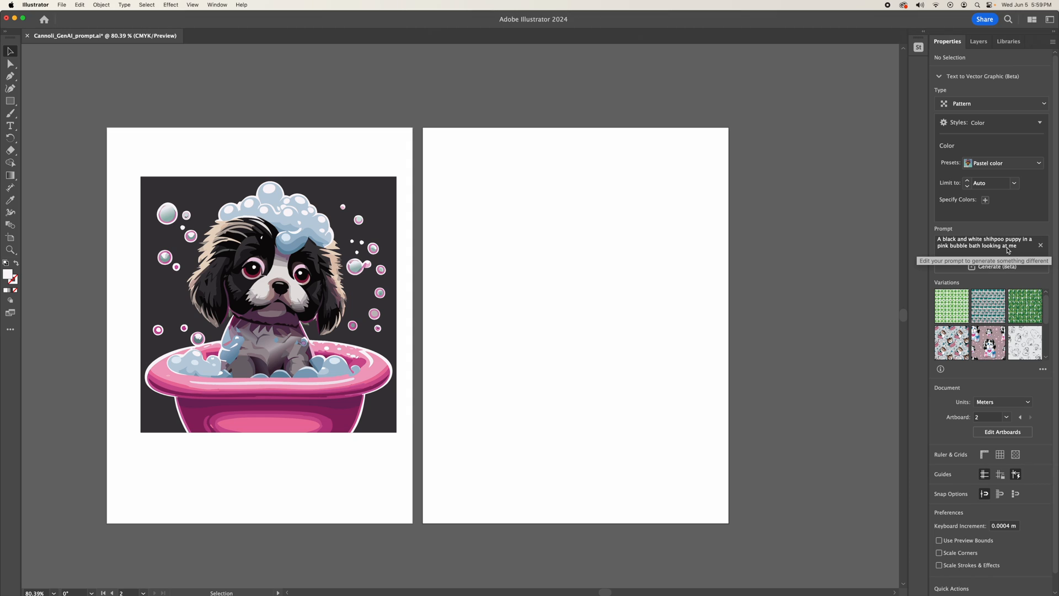
pyautogui.moveTo(358, 215)
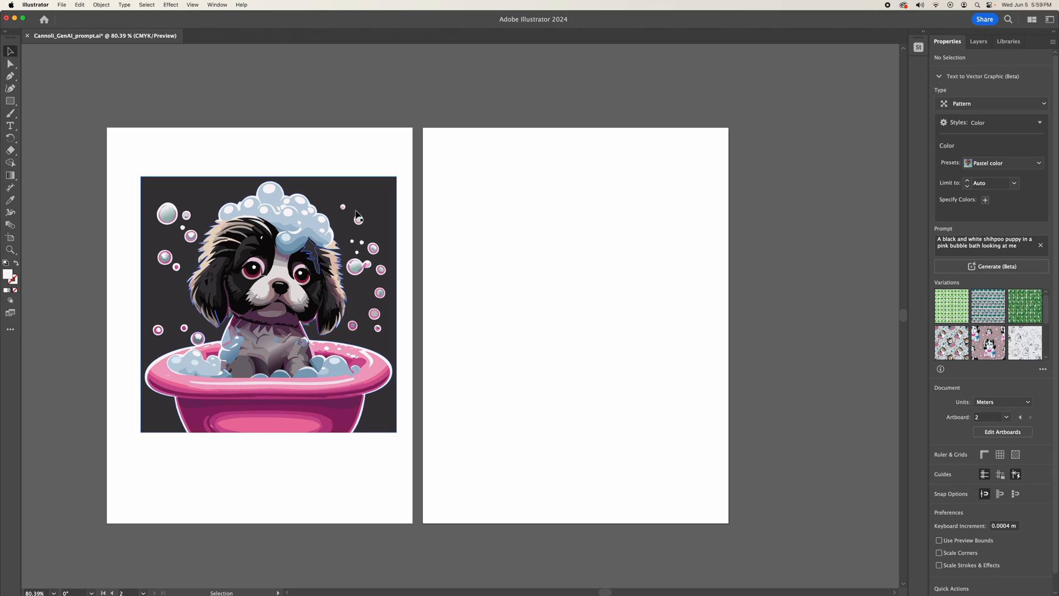
# - Draw a rectangle on artboard 2 and step through four generated pattern variations
pyautogui.click(10, 100)
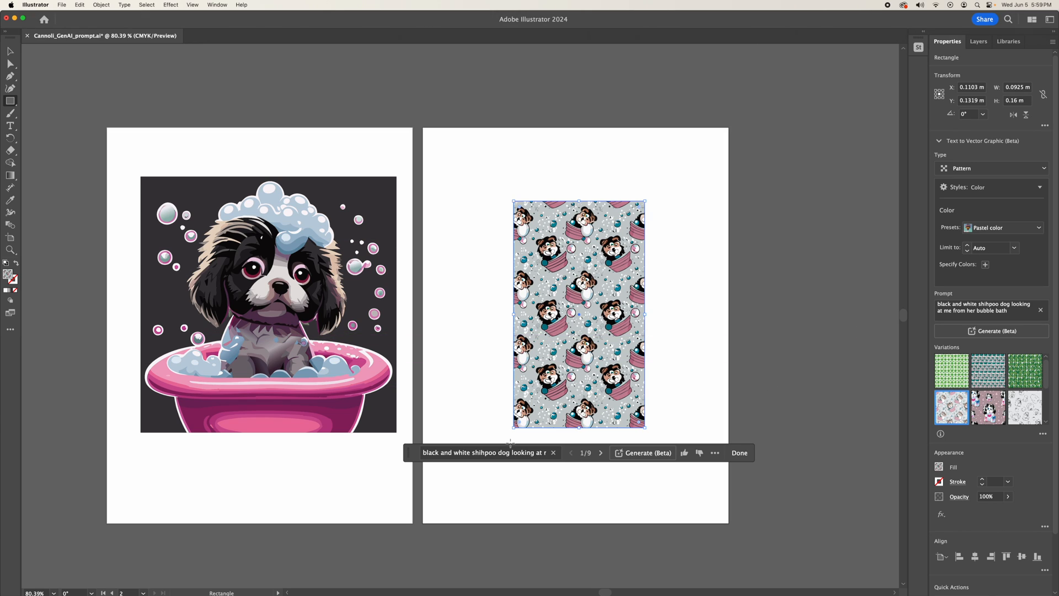
pyautogui.click(600, 452)
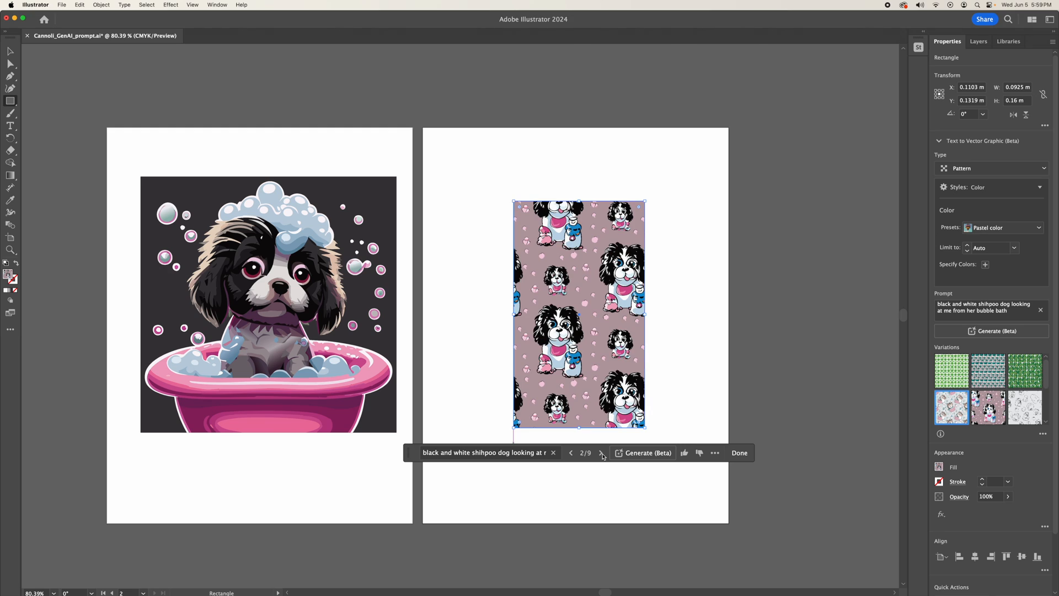
pyautogui.click(600, 452)
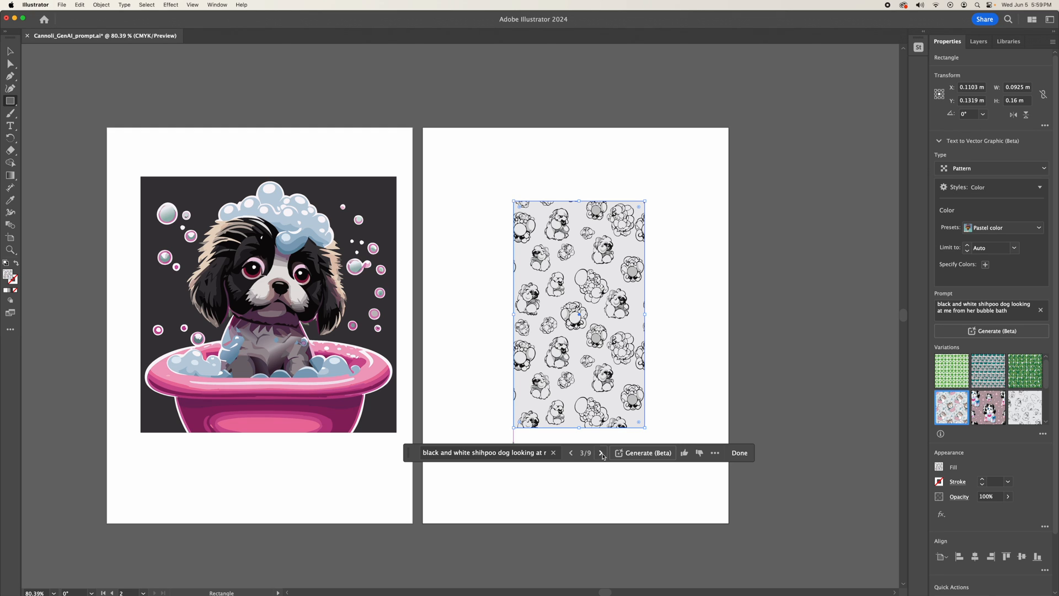
pyautogui.click(601, 453)
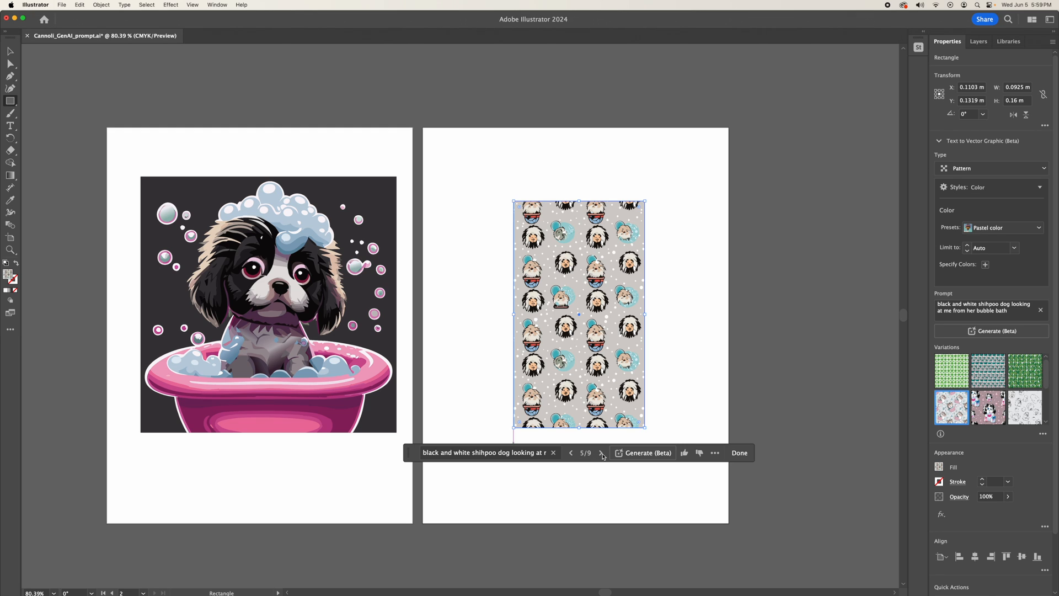
pyautogui.click(601, 452)
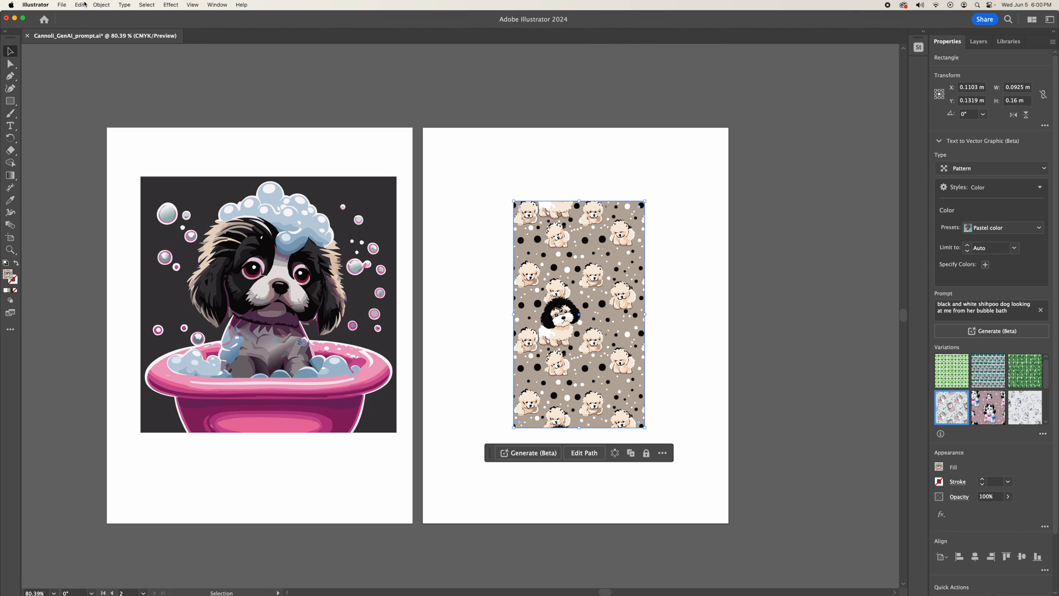
# - Start Generative Recolor on the pattern and apply the Summer by the sea theme
pyautogui.click(79, 5)
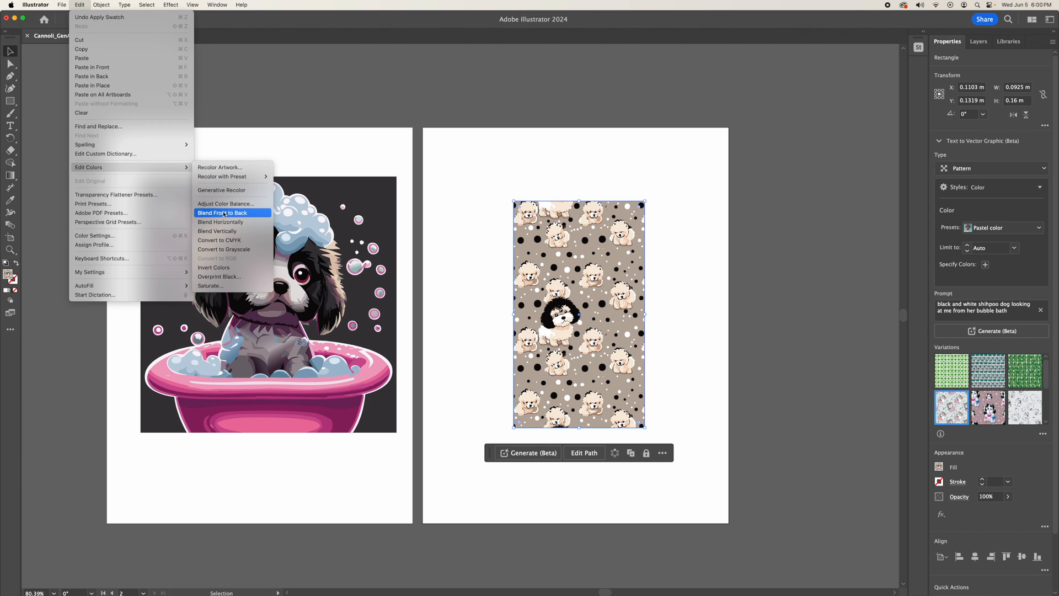
pyautogui.moveTo(221, 190)
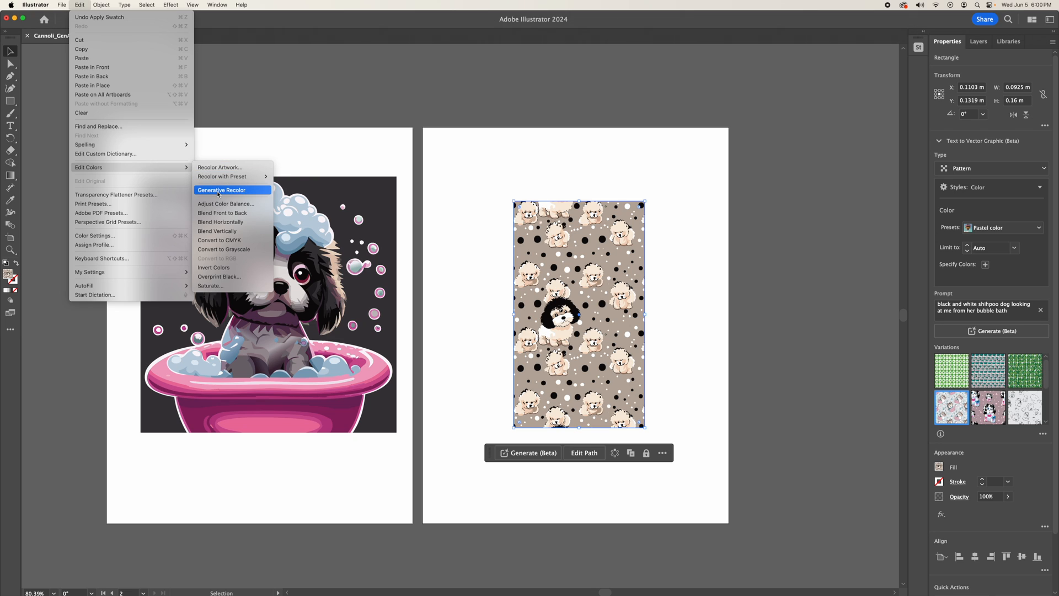
pyautogui.click(221, 190)
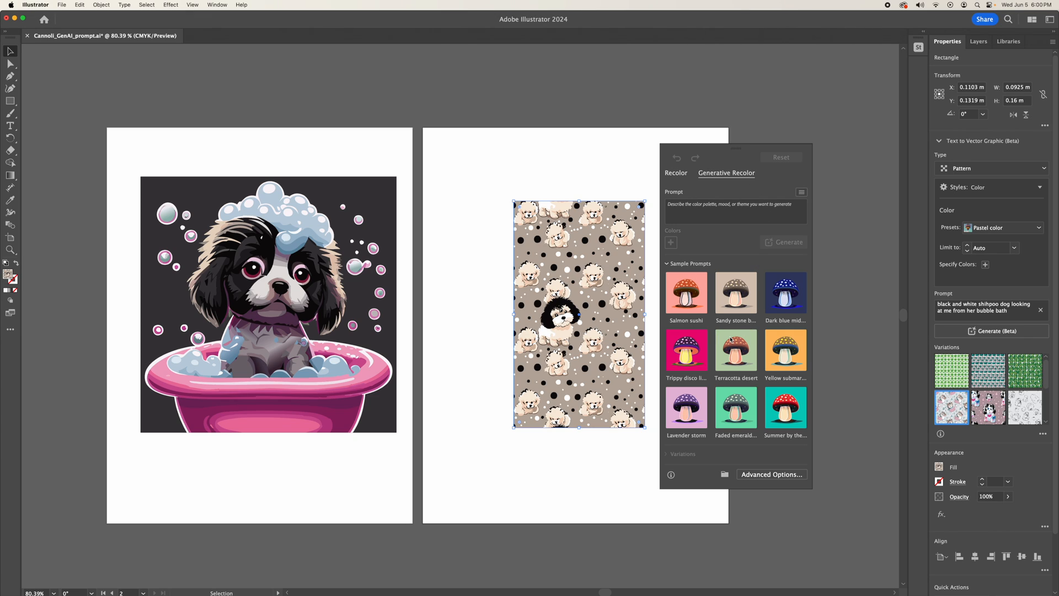
pyautogui.scroll(3)
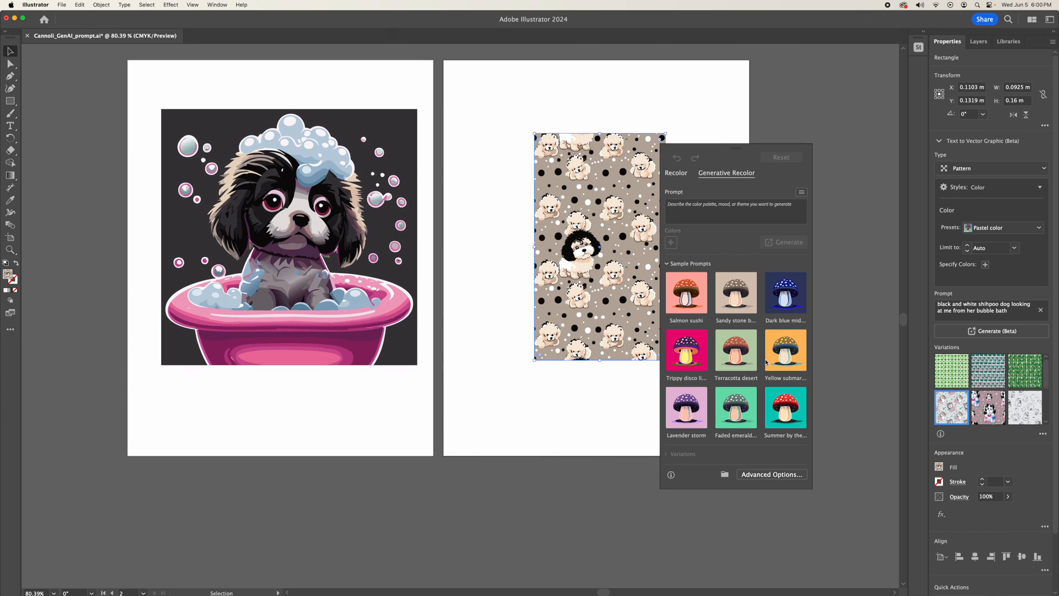
pyautogui.click(785, 409)
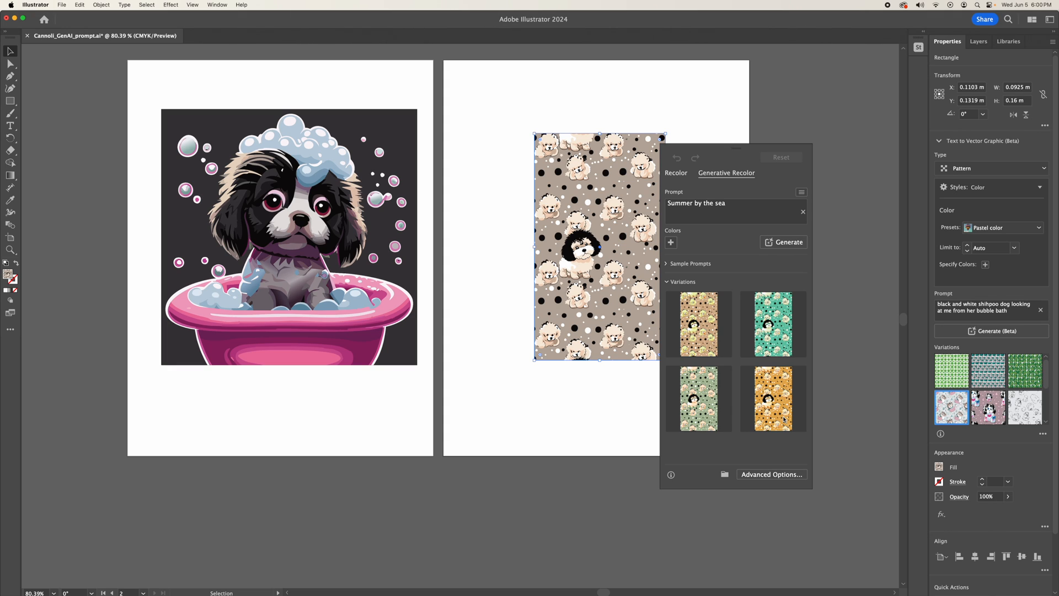
pyautogui.moveTo(772, 322)
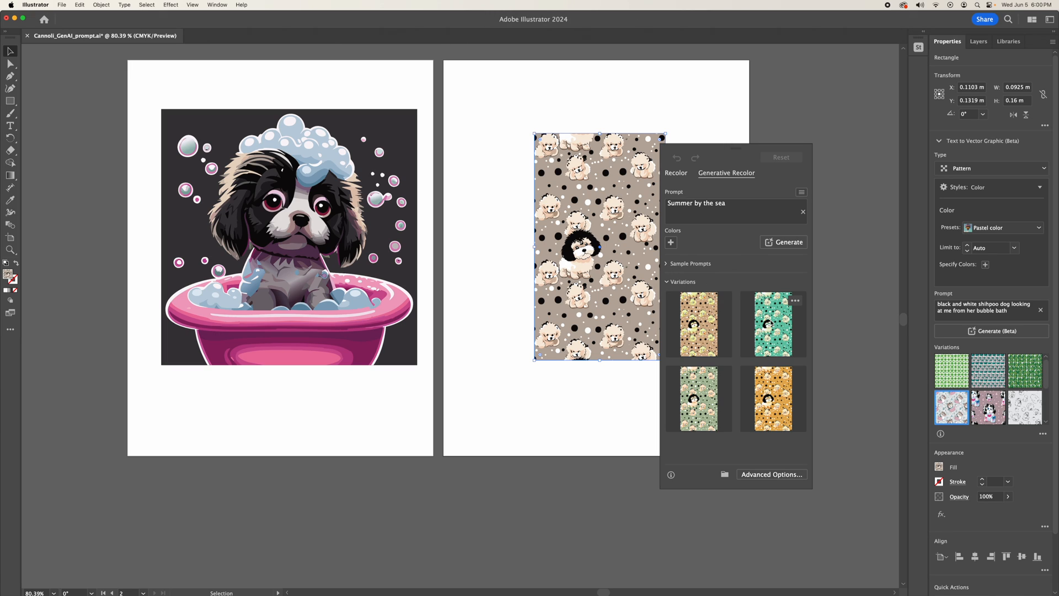
# - Preview the yellow and green variations, settle on orange, and show the sample prompts
pyautogui.click(697, 324)
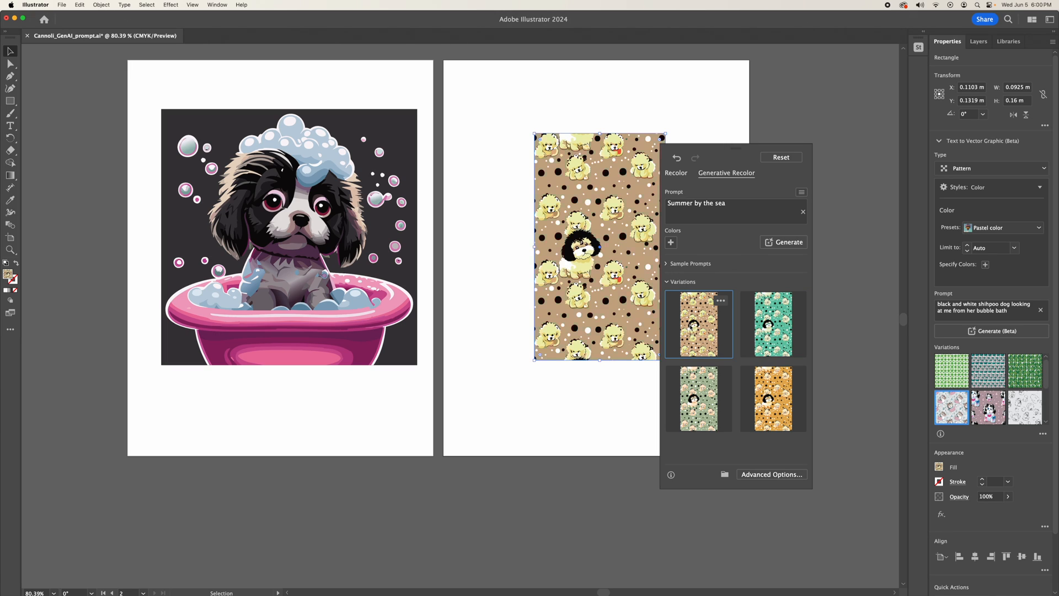
pyautogui.click(698, 398)
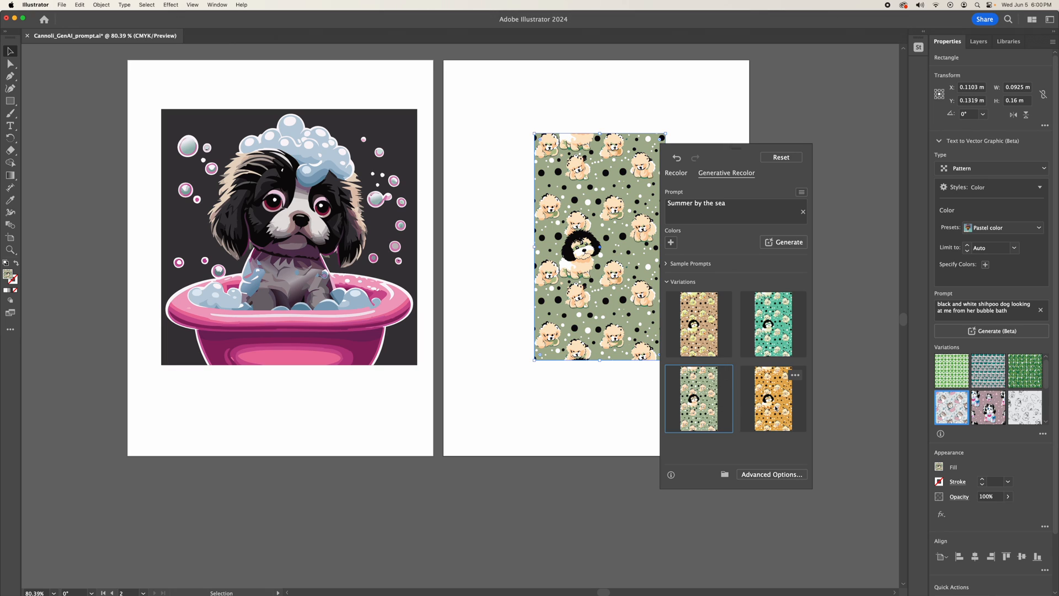
pyautogui.click(772, 397)
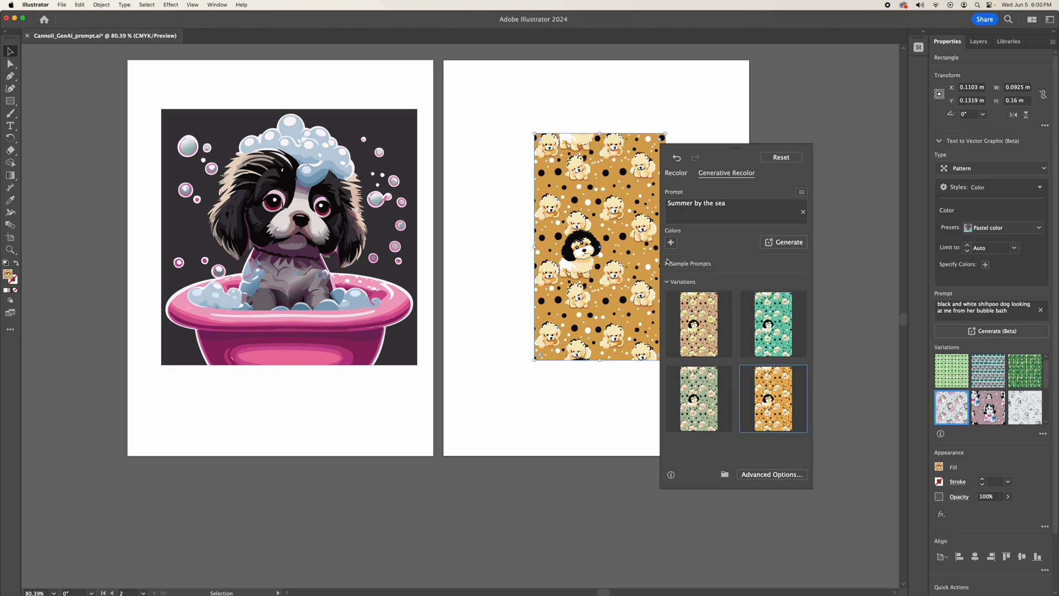
pyautogui.click(690, 264)
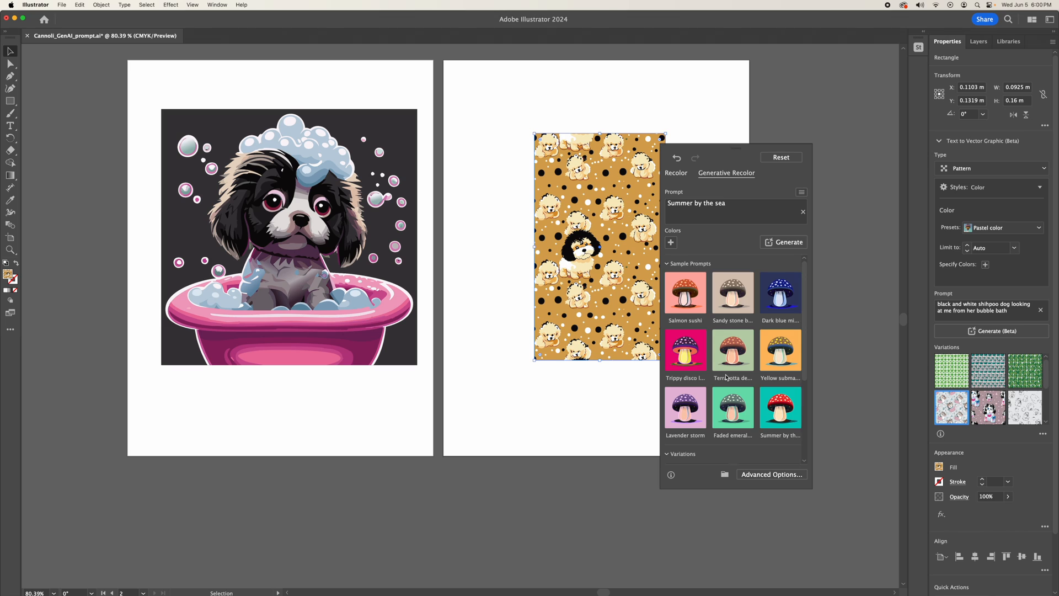
pyautogui.moveTo(721, 224)
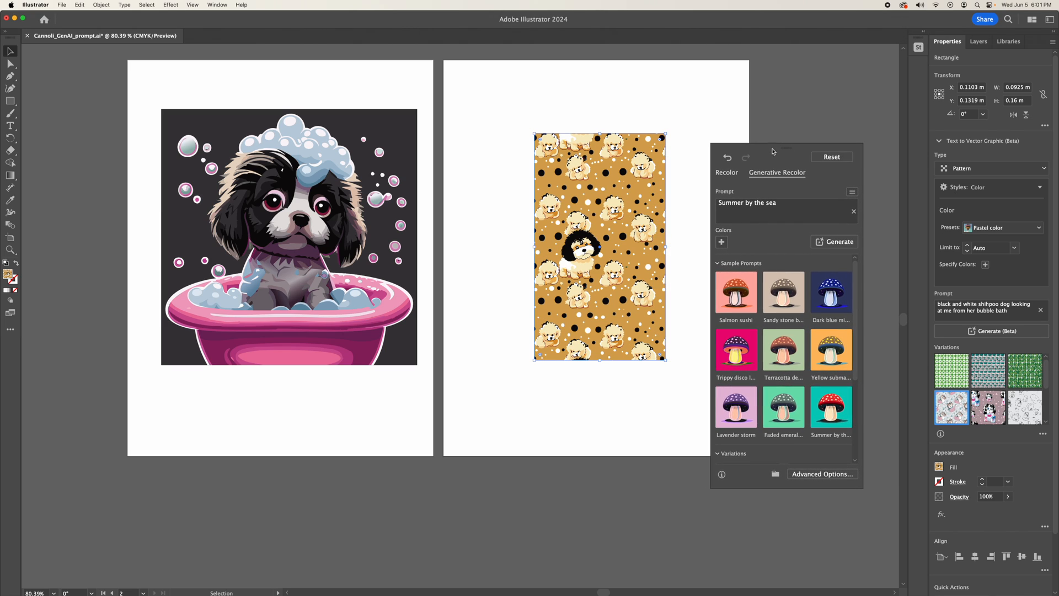
# - Replace the recolour prompt with 'romatic pink', generate, and apply the first variation
pyautogui.click(783, 203)
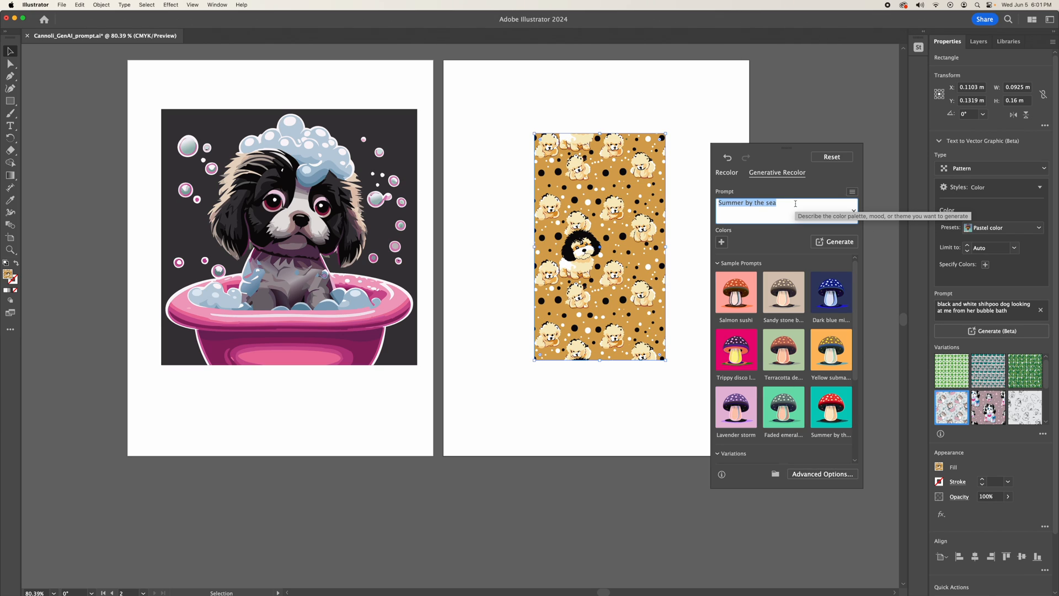
pyautogui.write('romatic p')
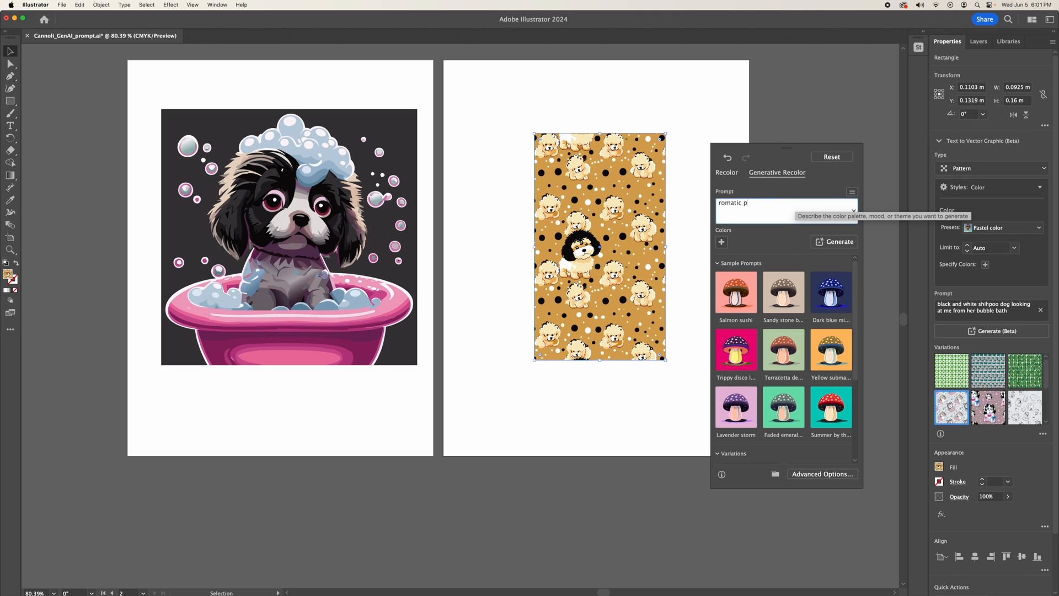
pyautogui.write('ink')
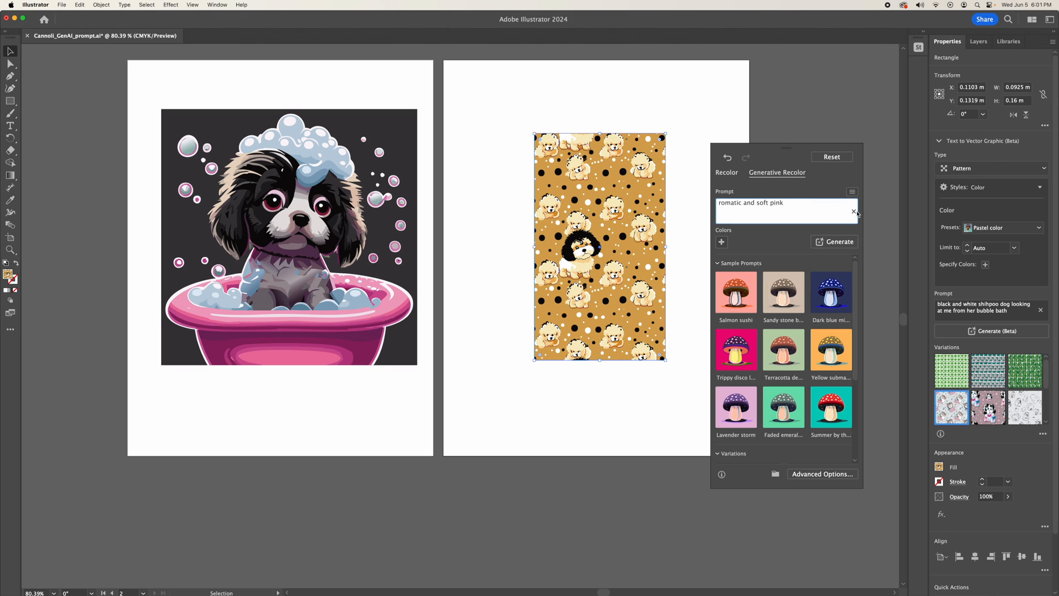
pyautogui.click(838, 241)
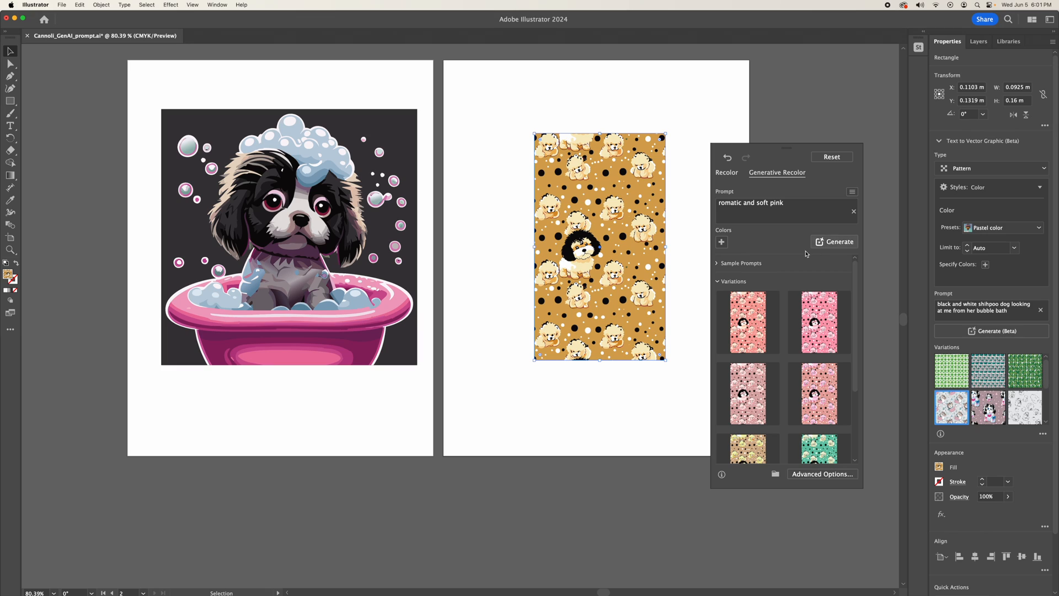
pyautogui.click(747, 322)
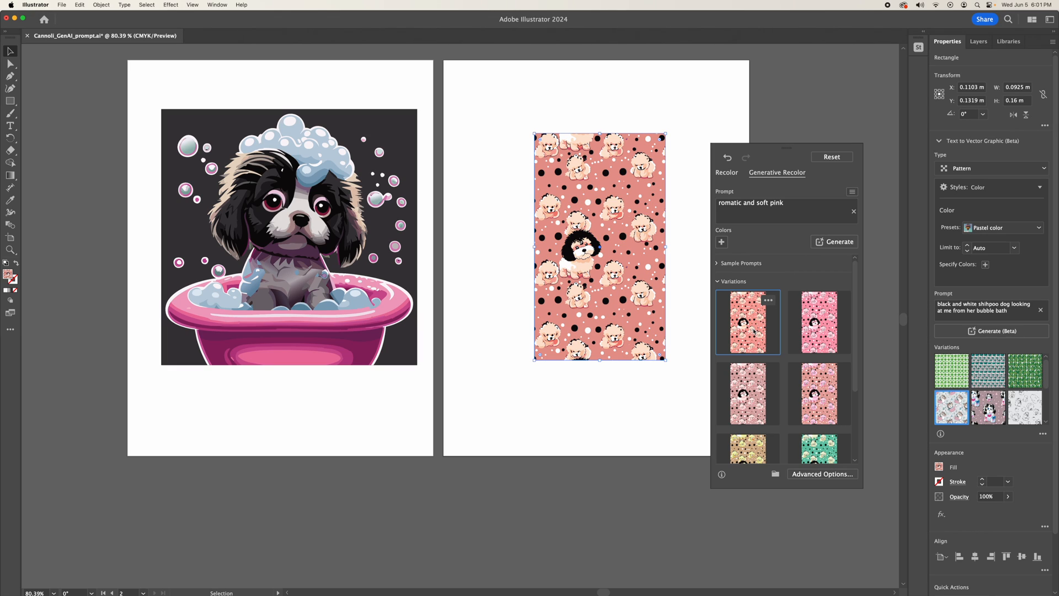
pyautogui.moveTo(557, 400)
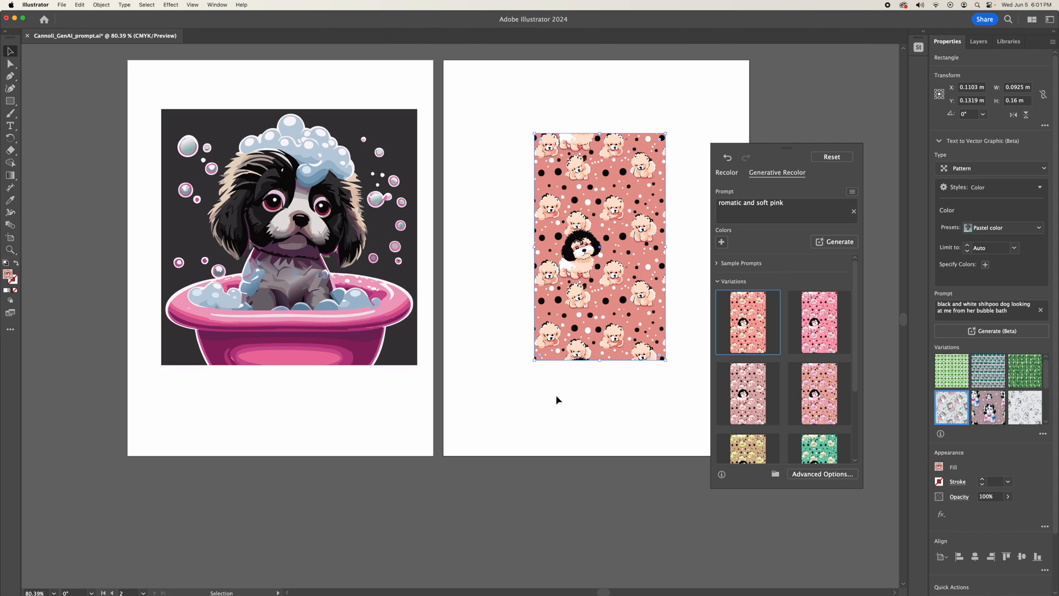
pyautogui.moveTo(601, 266)
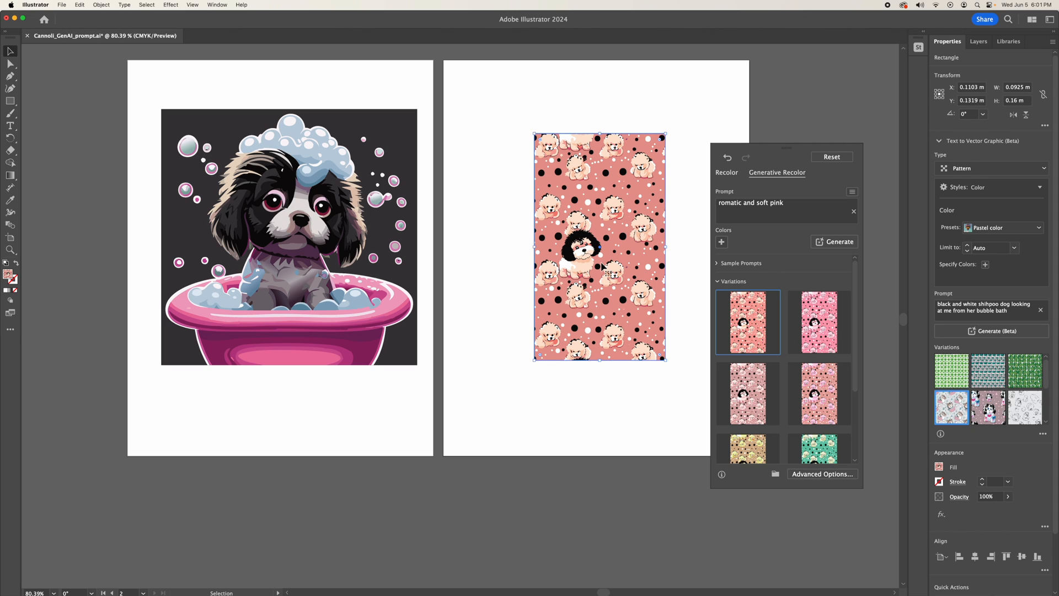